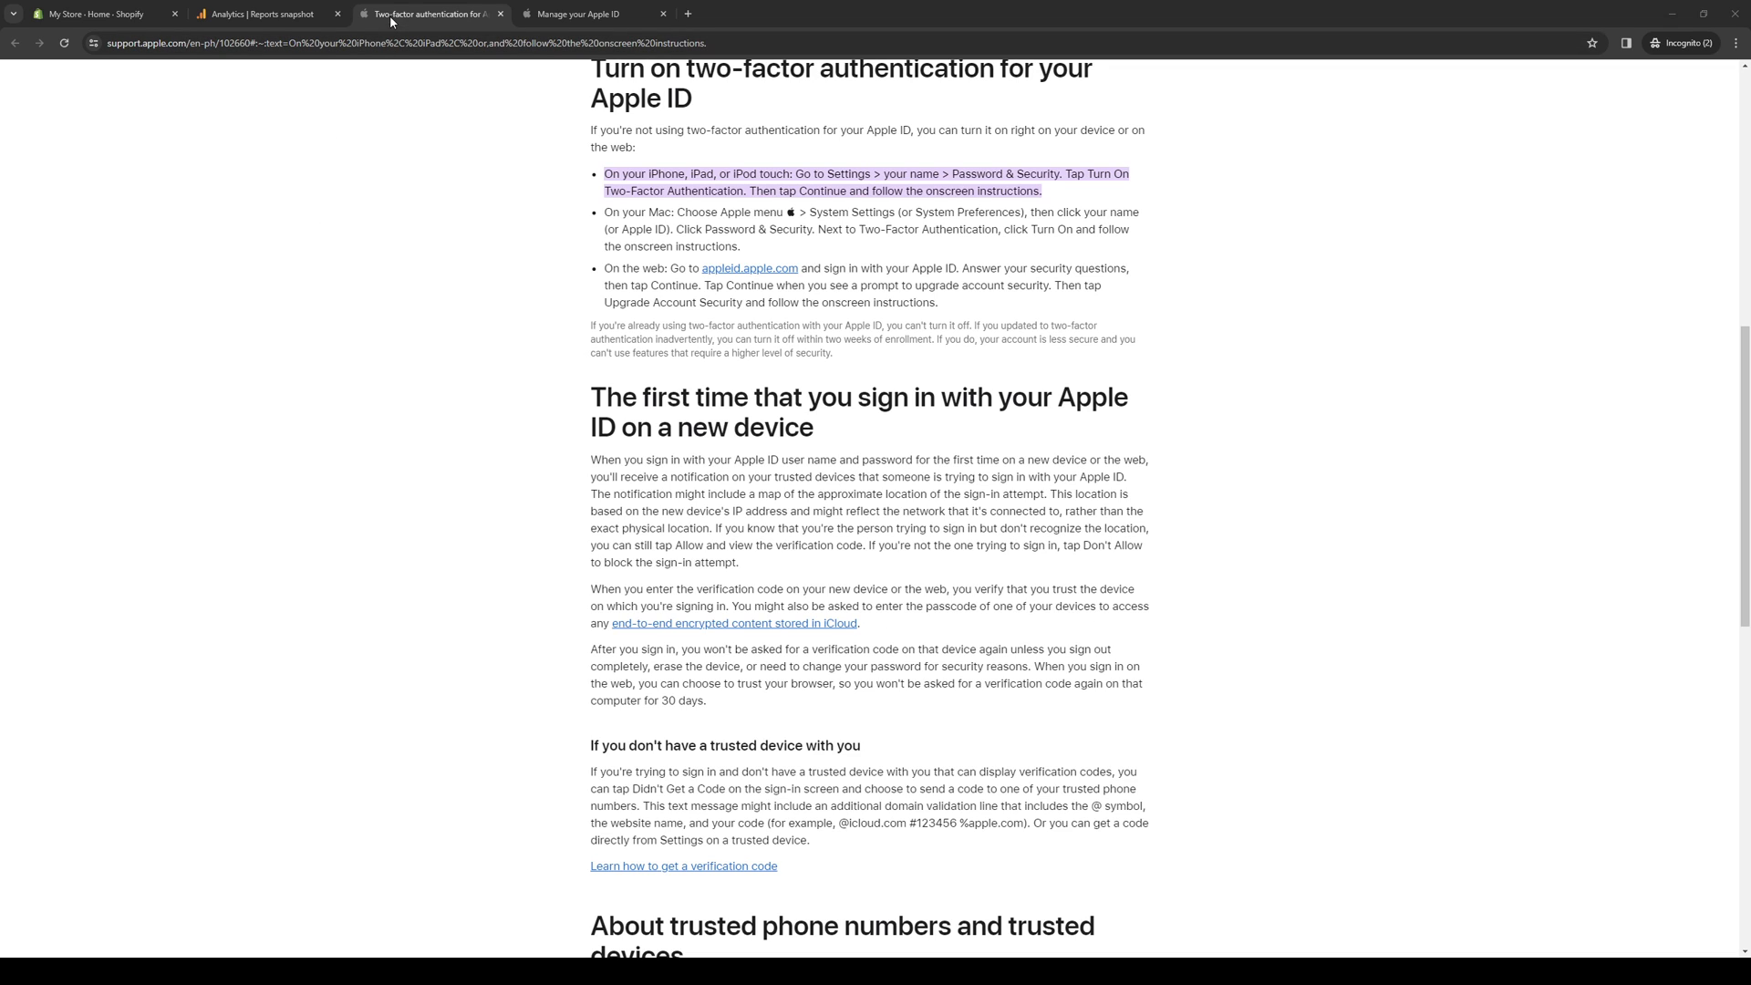
Show the Apple ID home page, 'One account for everything Apple', from its browser tab
{"action": "left_click", "coordinate": [589, 13]}
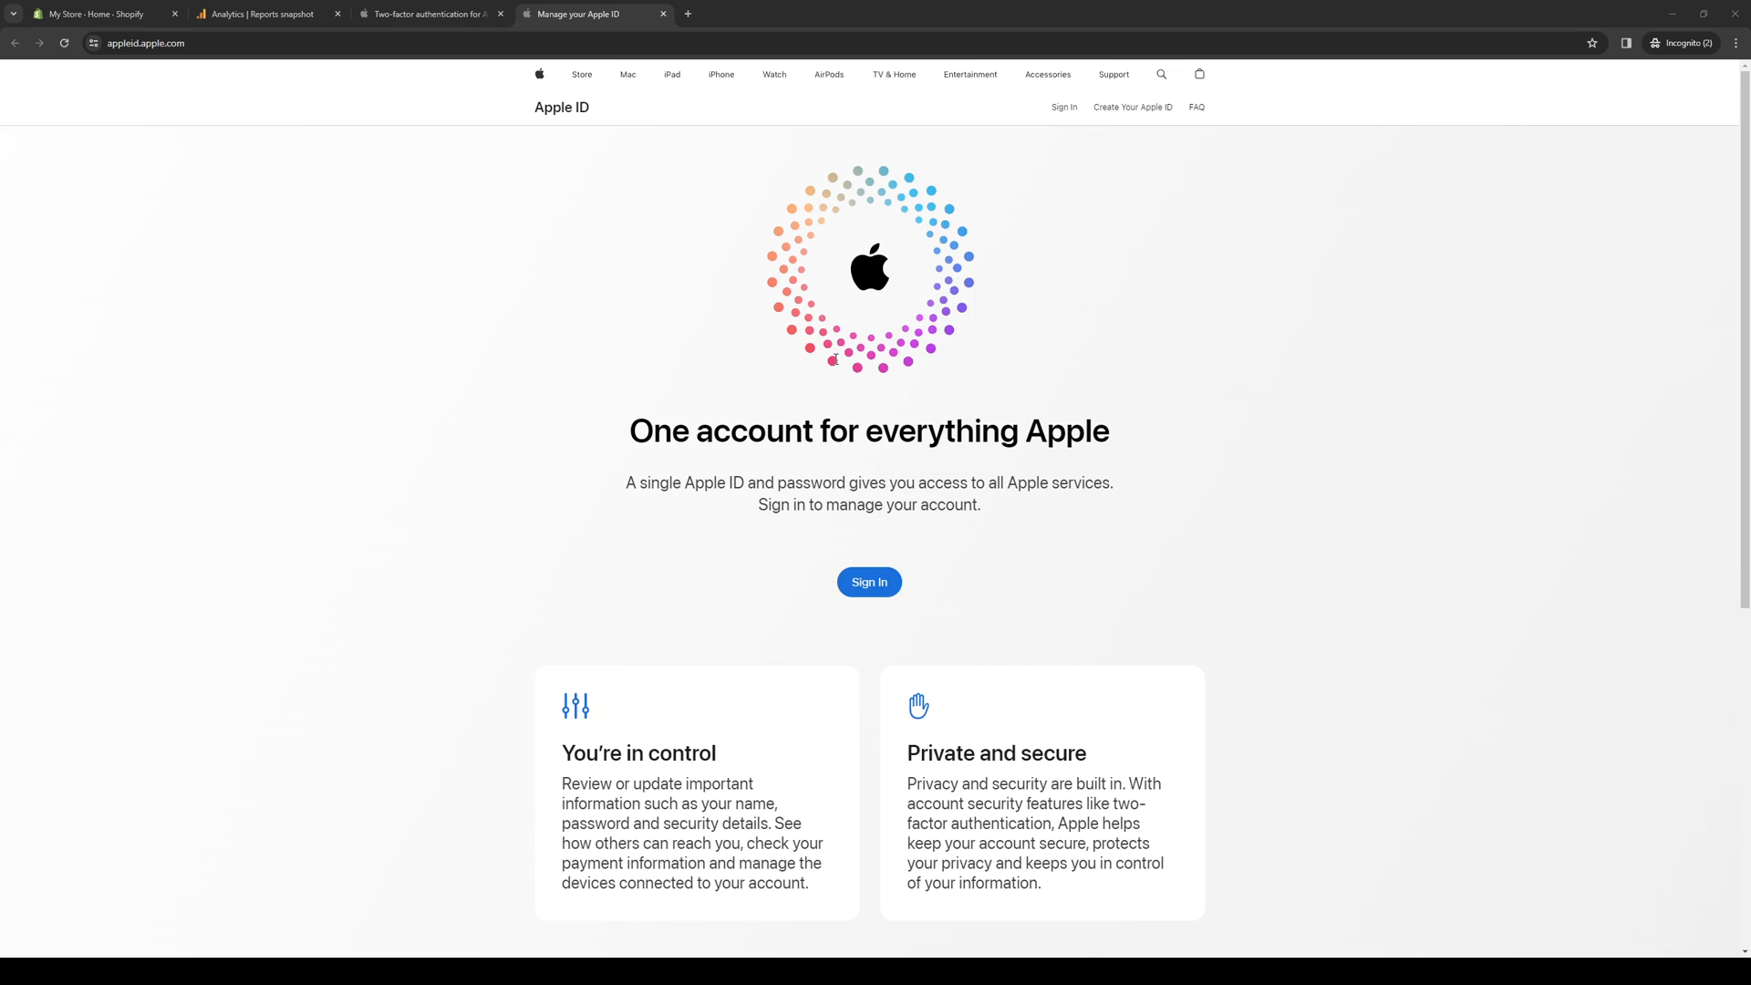
{"action": "mouse_move", "coordinate": [813, 389]}
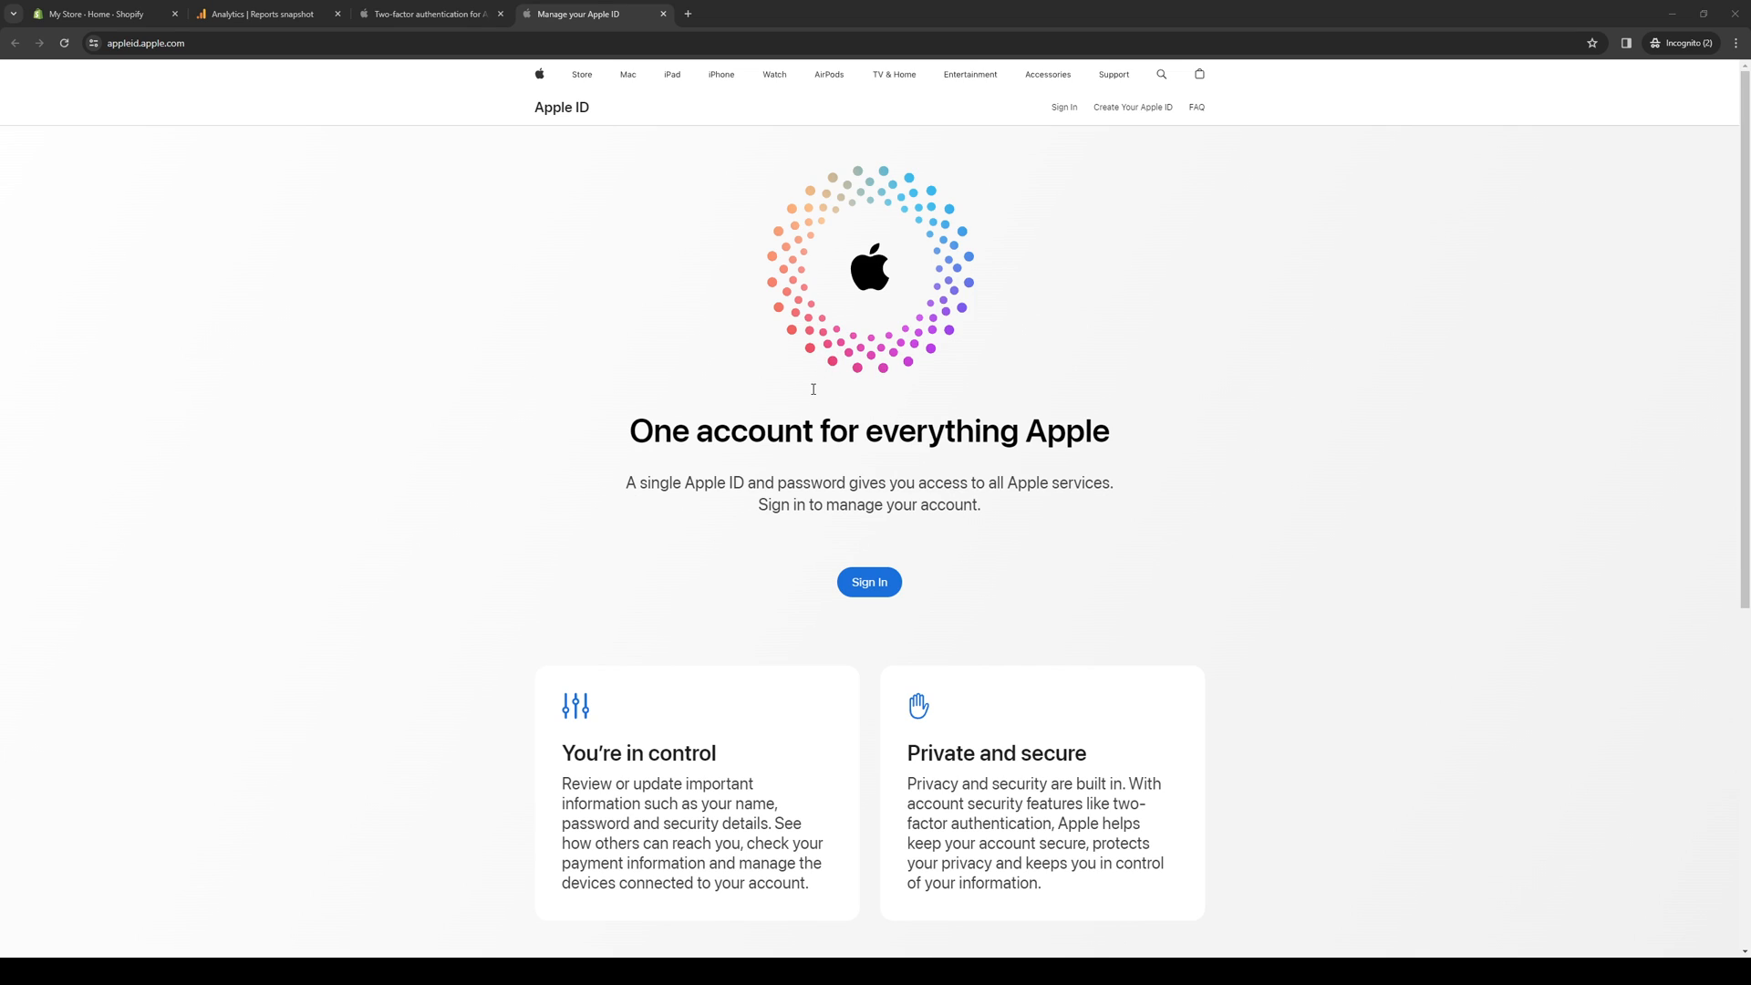
{"action": "mouse_move", "coordinate": [837, 368]}
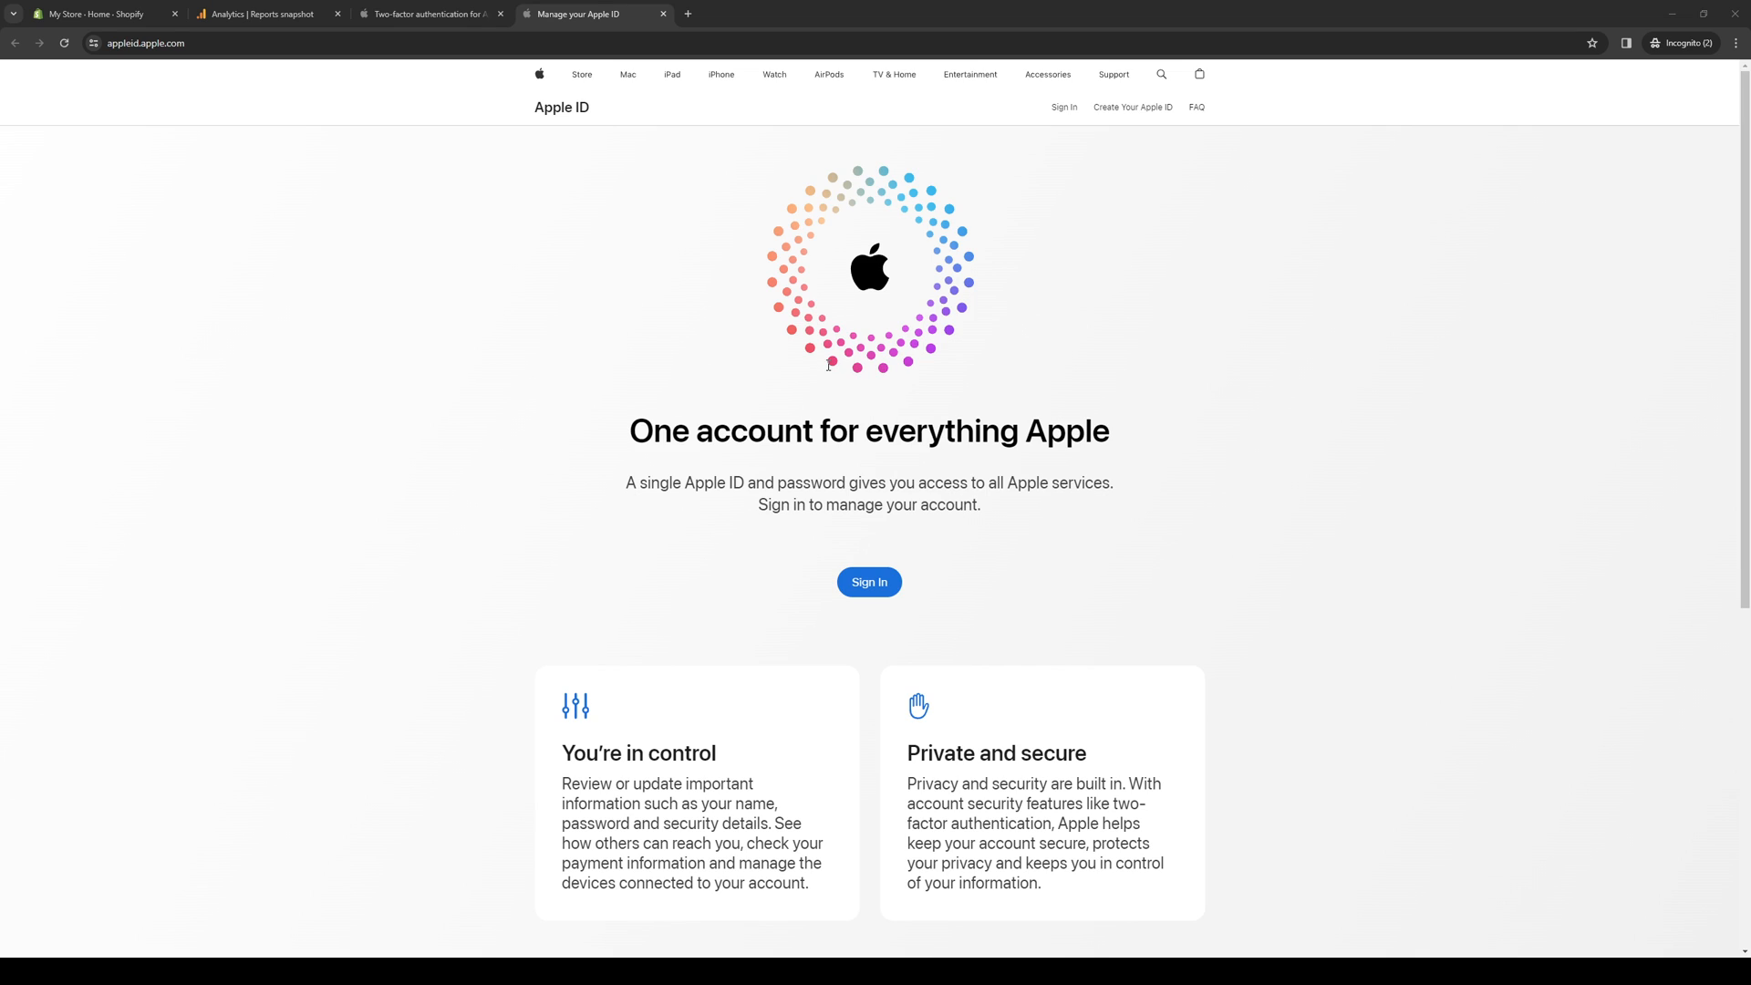
{"action": "mouse_move", "coordinate": [264, 199]}
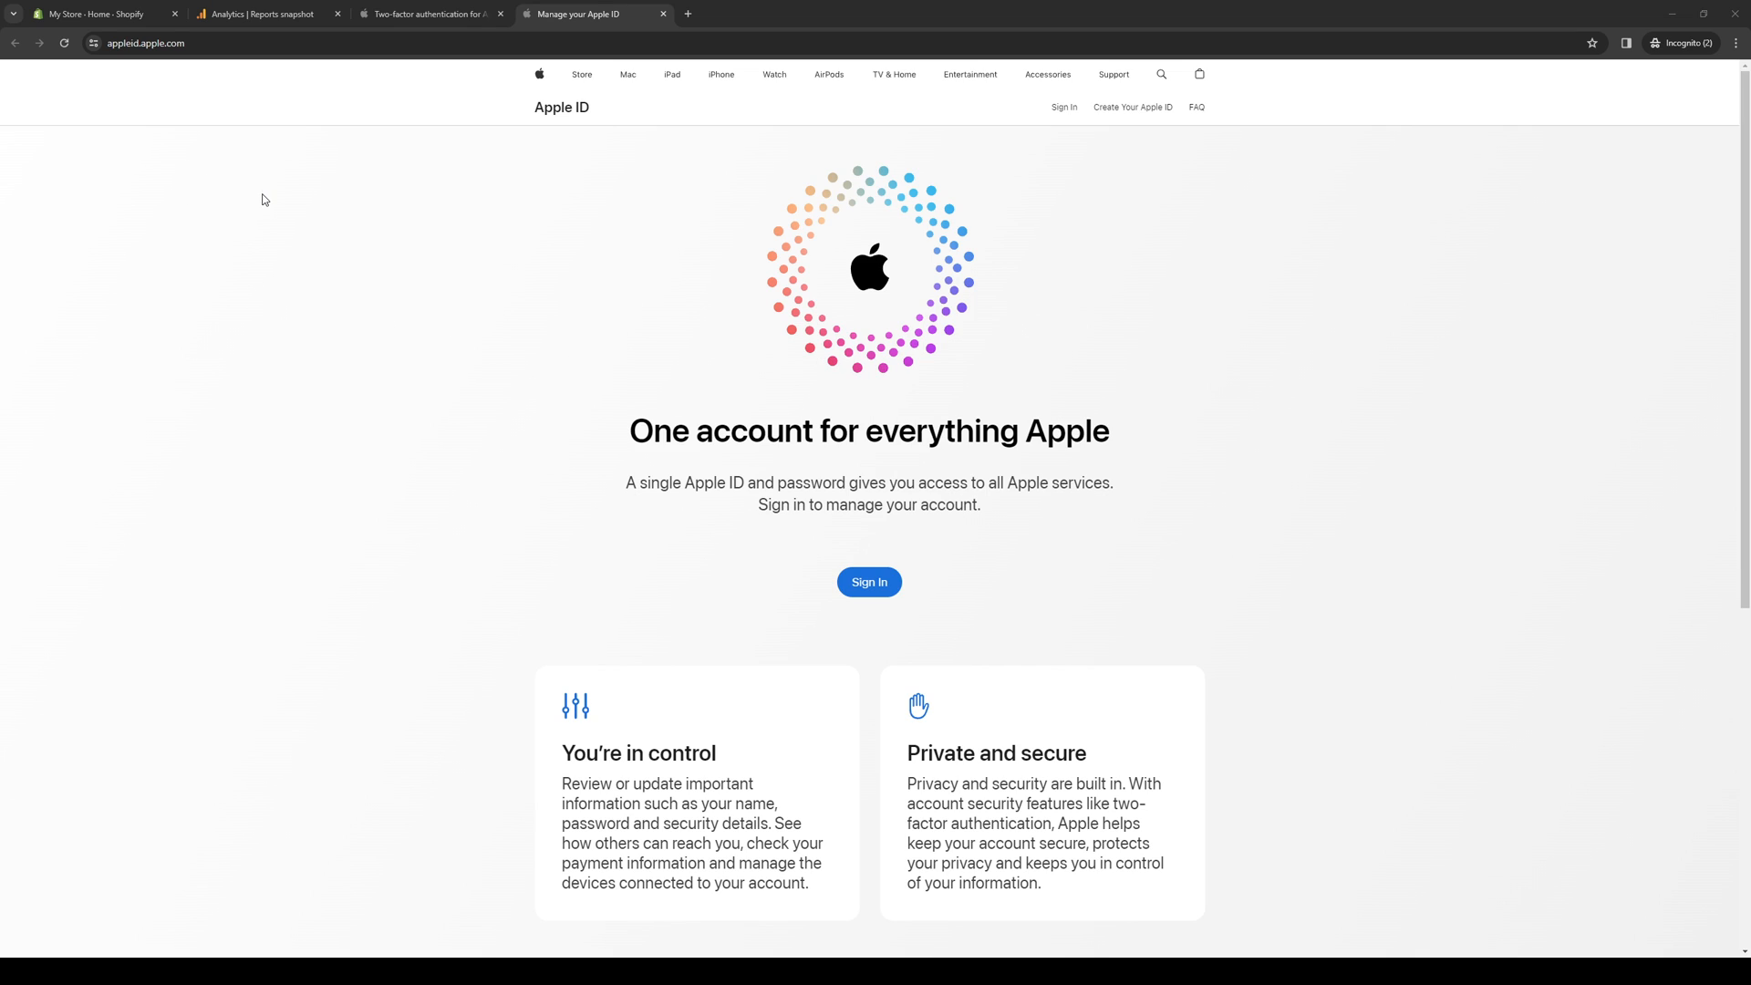
{"action": "mouse_move", "coordinate": [423, 226]}
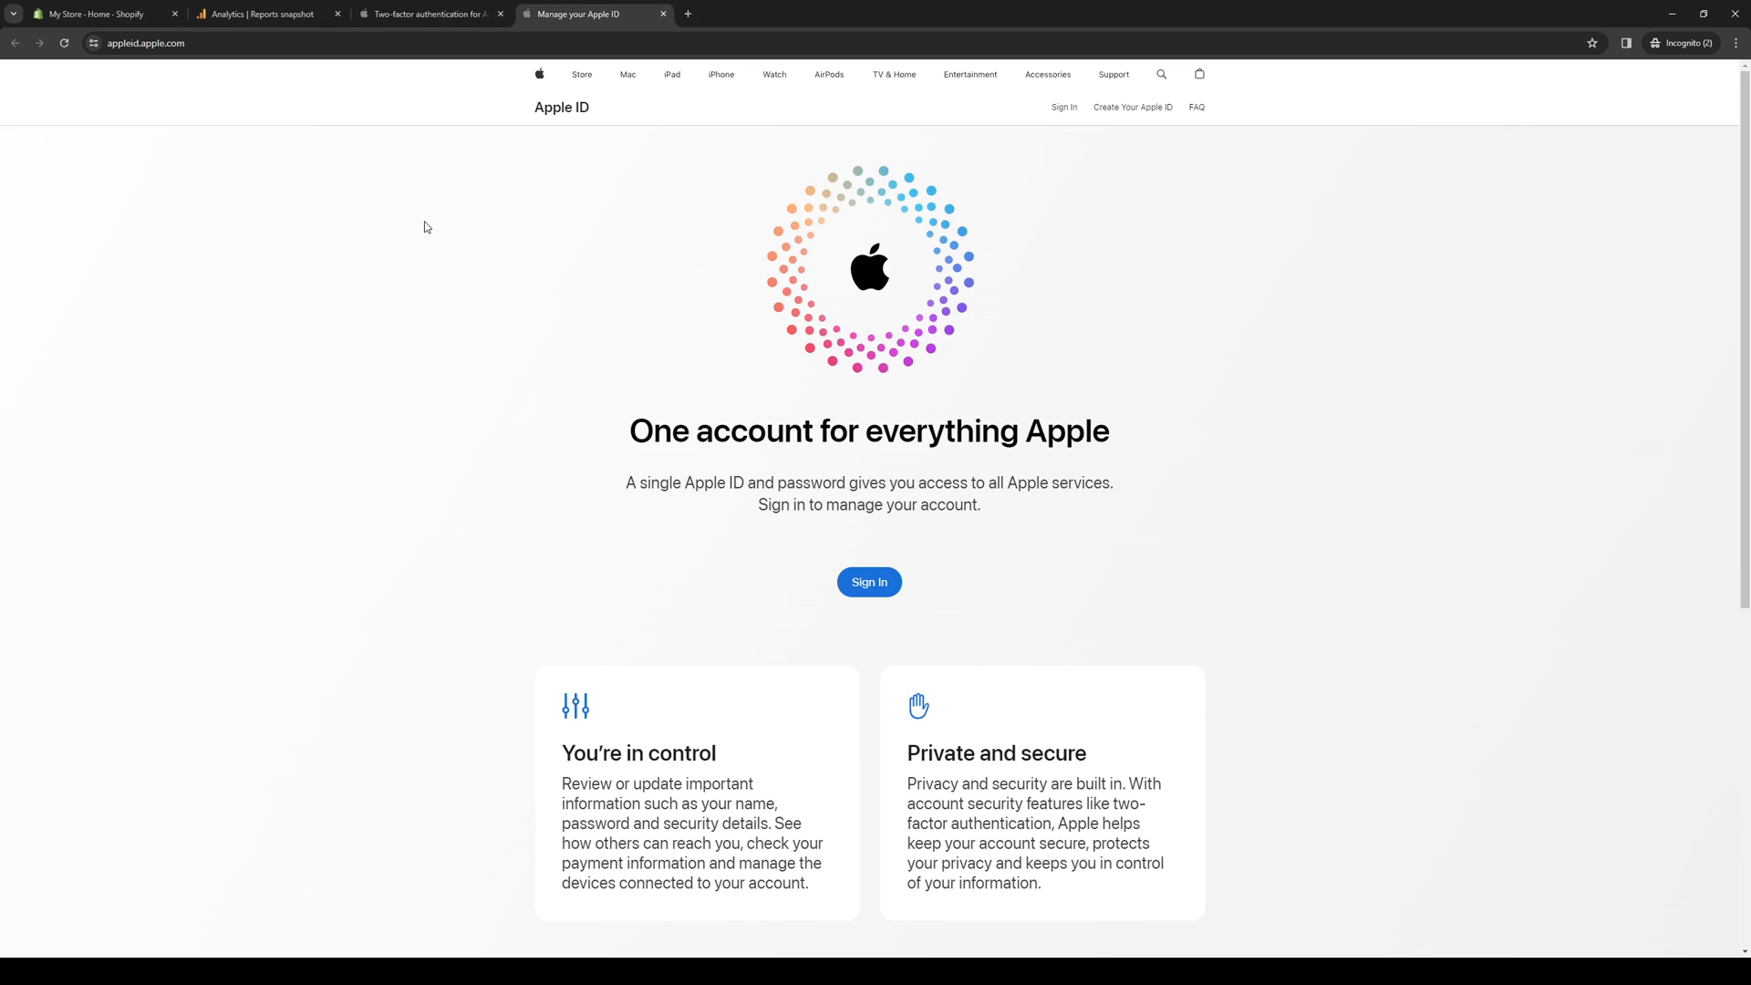
{"action": "mouse_move", "coordinate": [430, 290]}
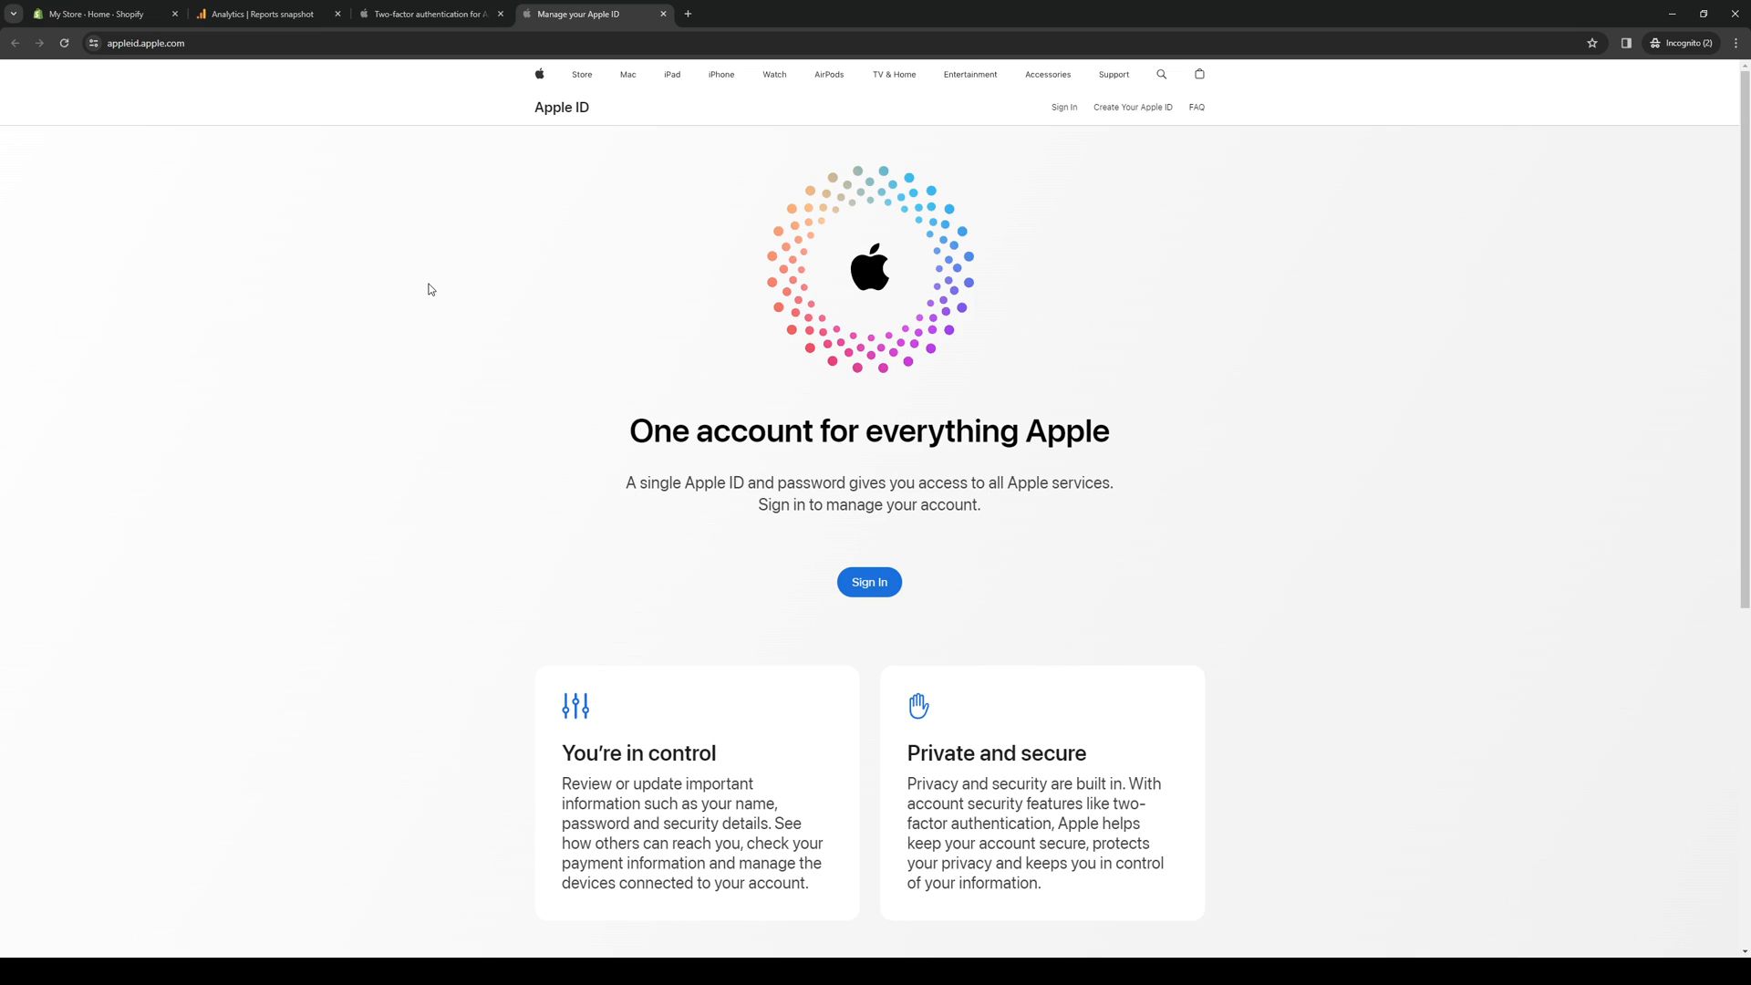
{"action": "mouse_move", "coordinate": [123, 75]}
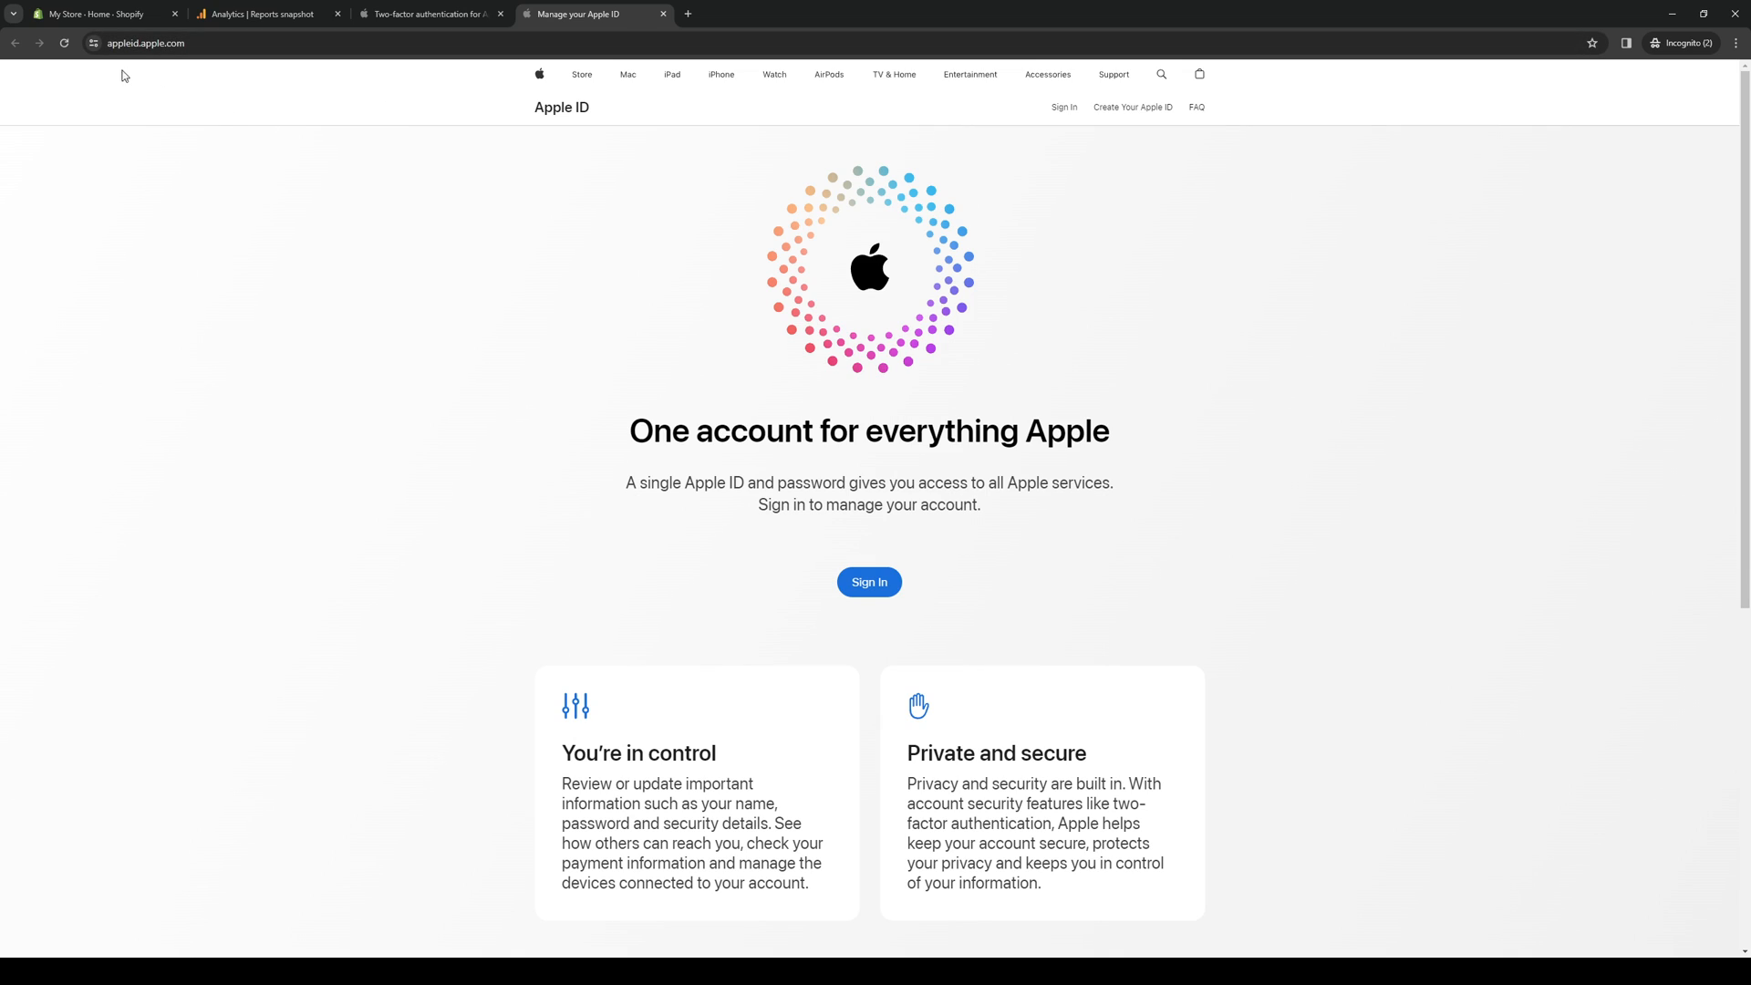
{"action": "mouse_move", "coordinate": [108, 113]}
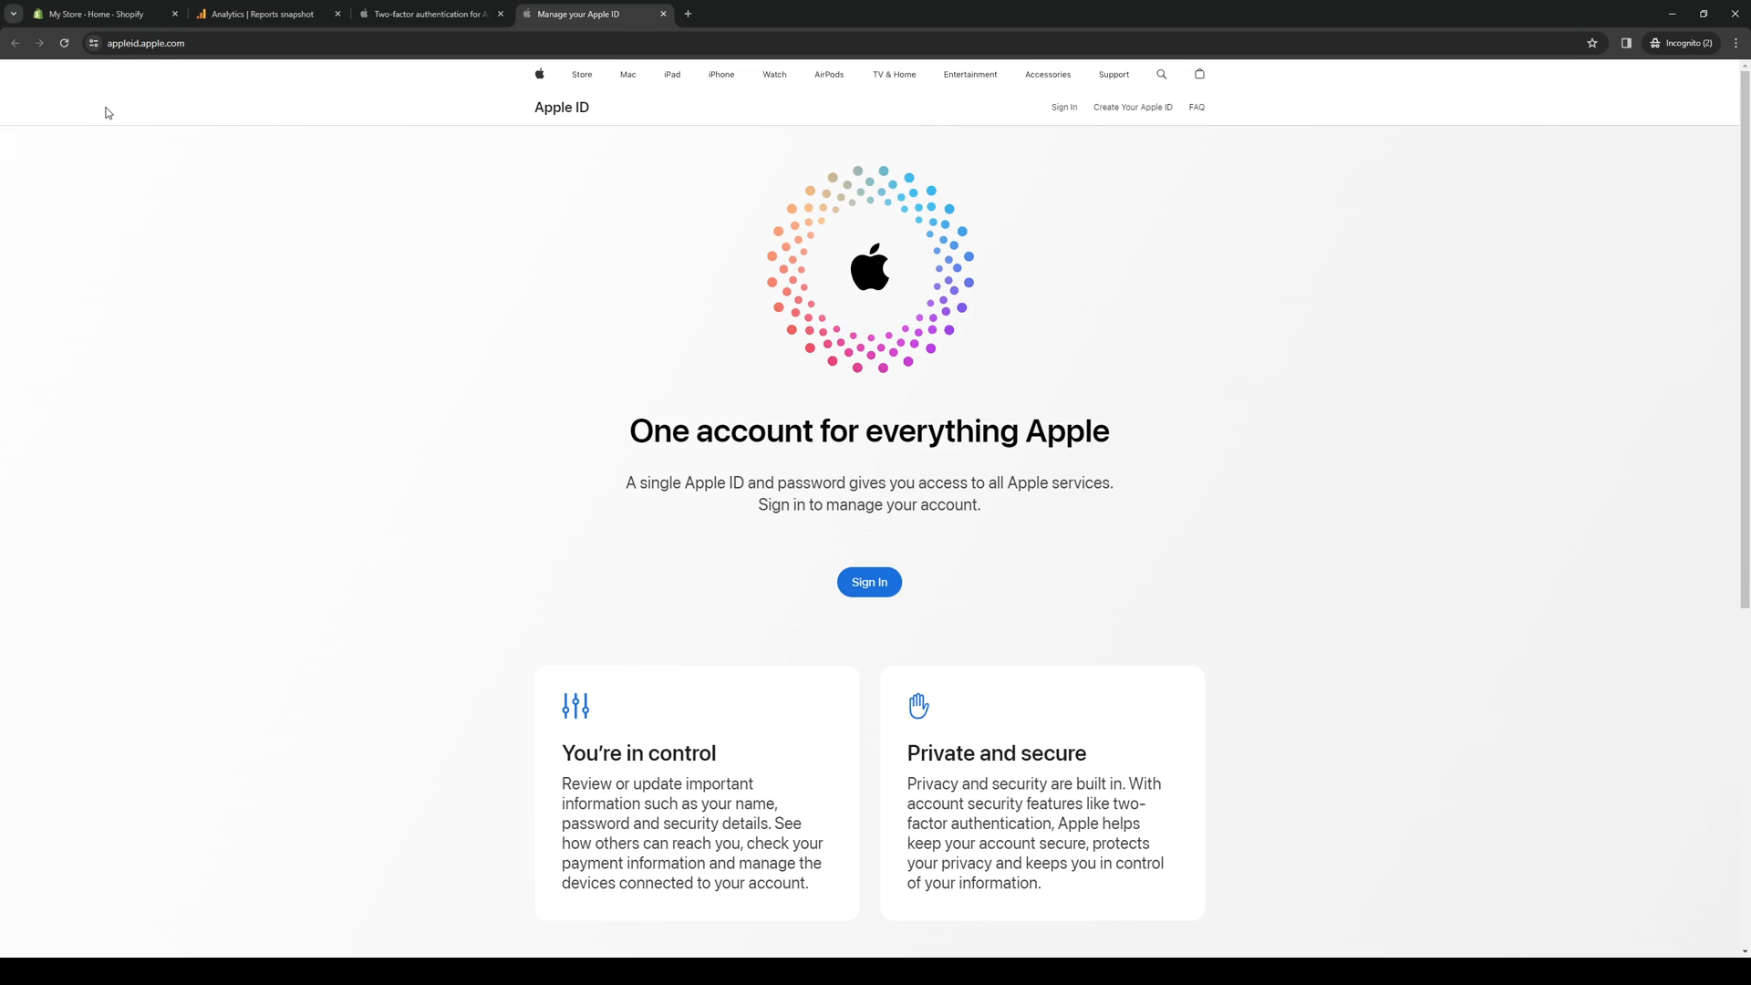
{"action": "mouse_move", "coordinate": [852, 638]}
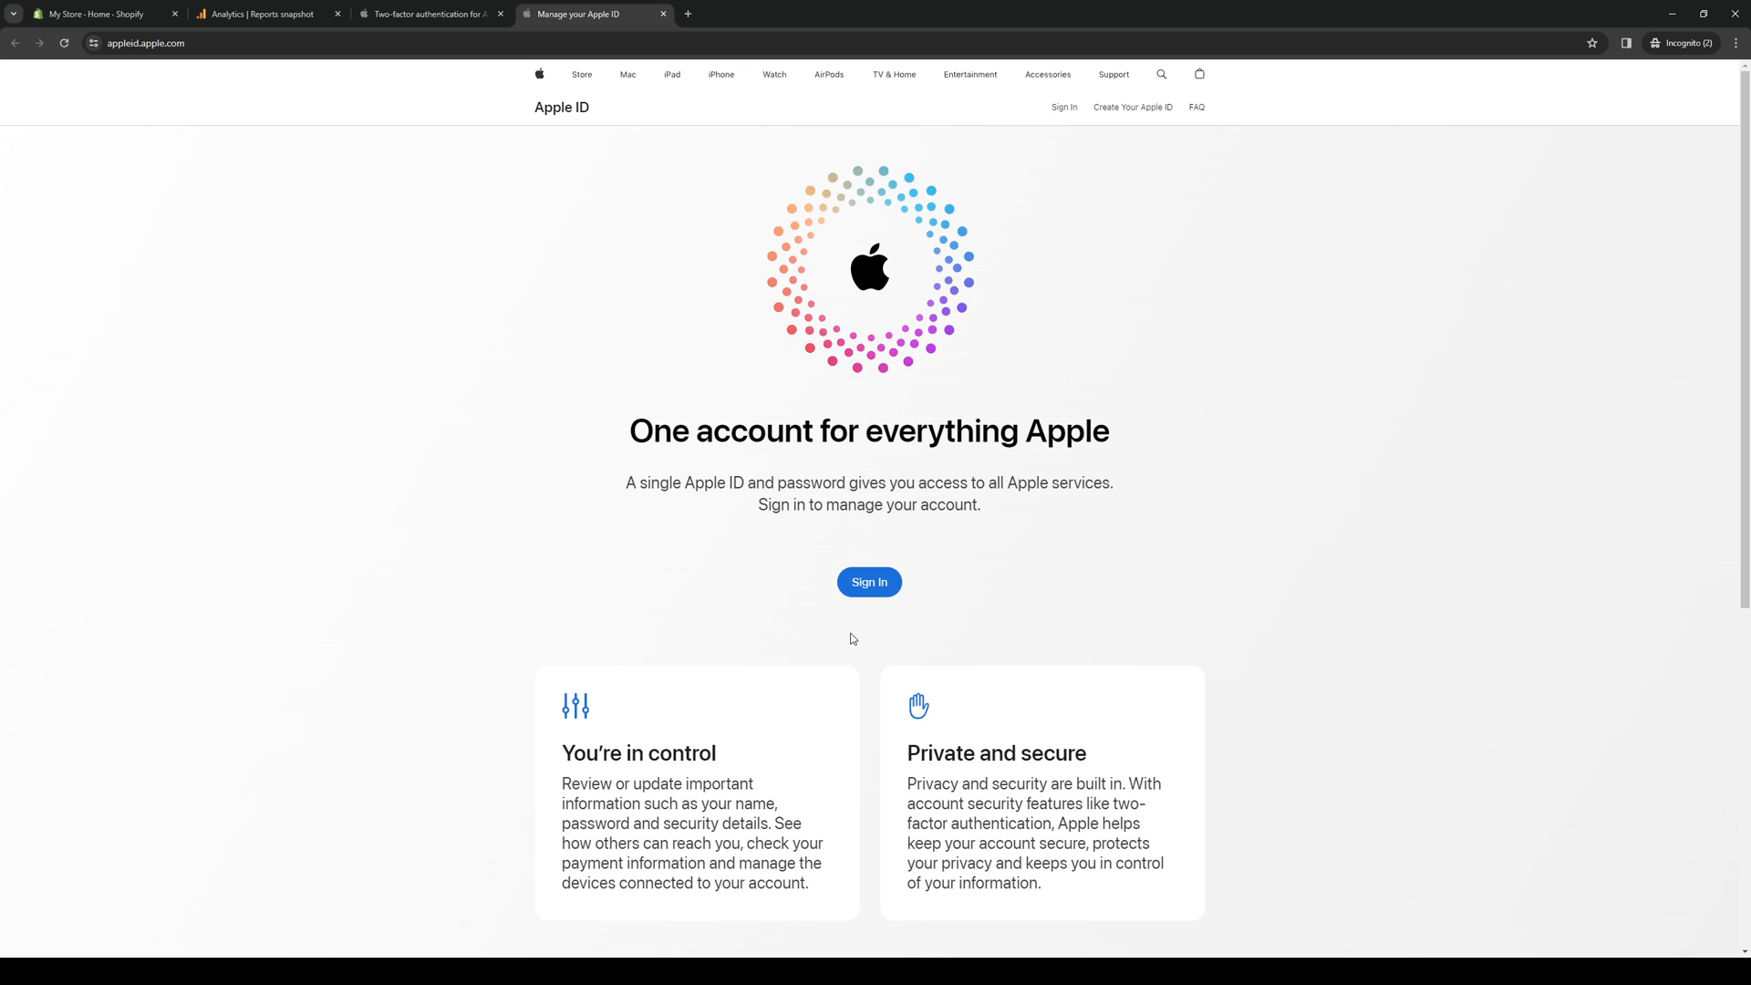
Load the Apple ID sign-in page, then return to the two-factor authentication article
{"action": "left_click", "coordinate": [868, 582]}
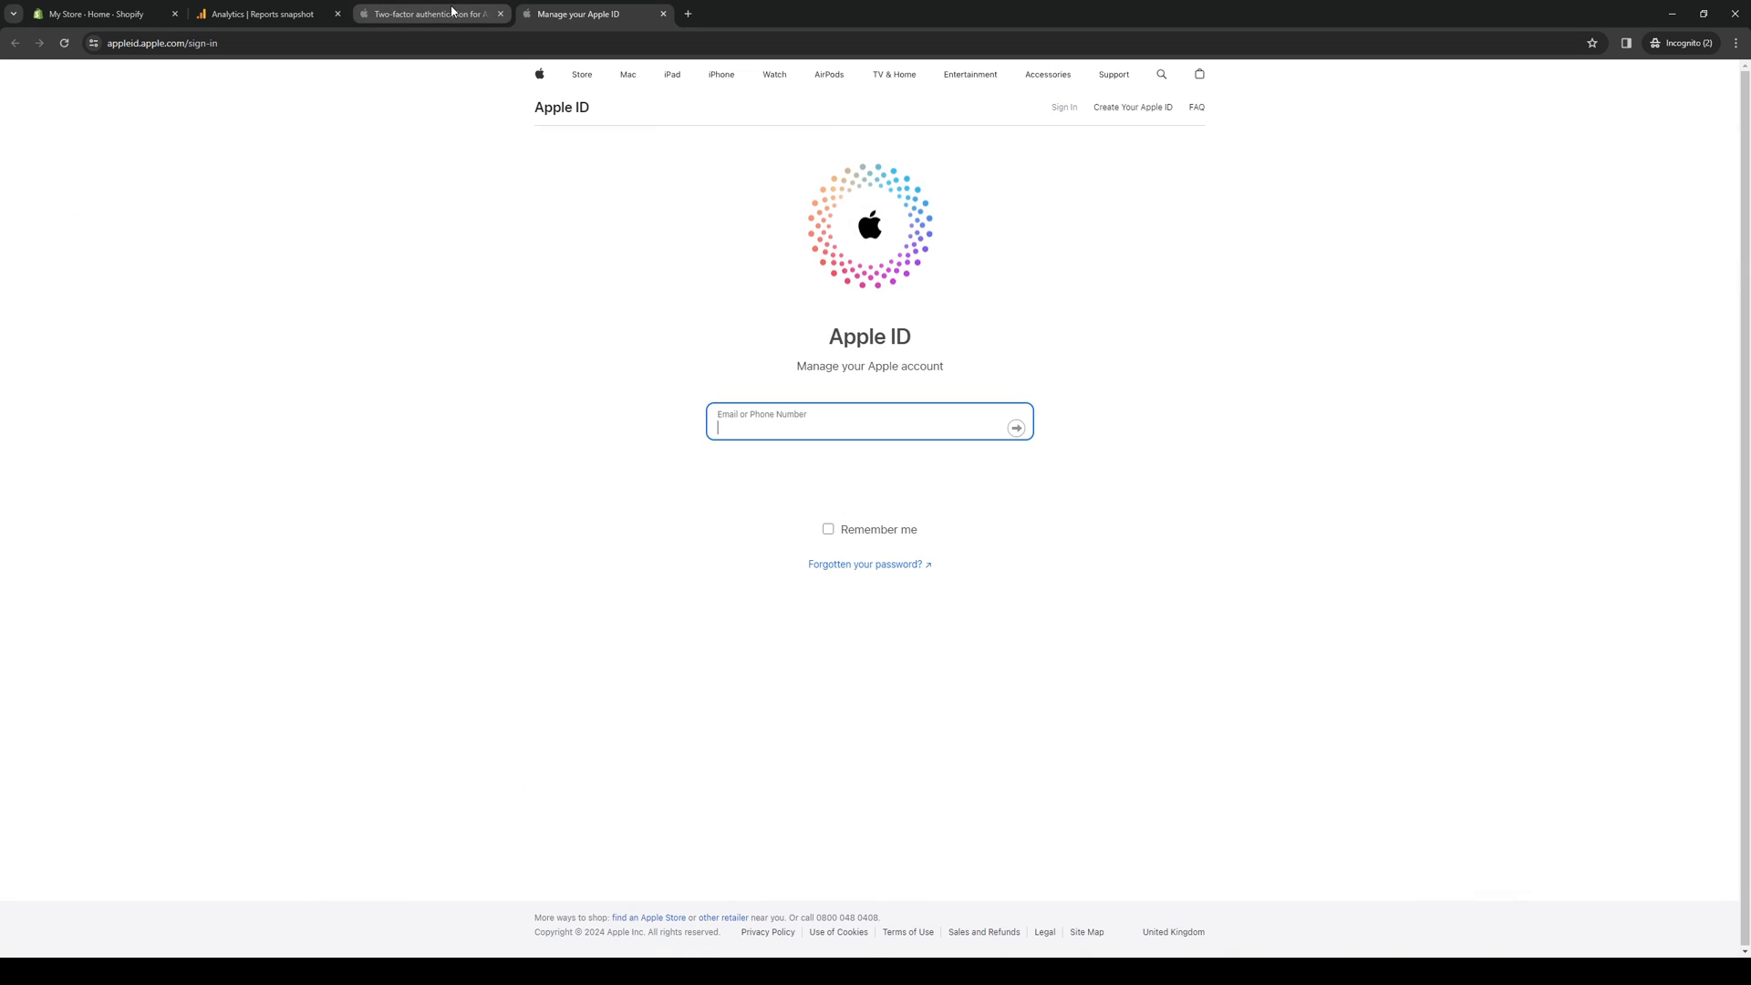
{"action": "left_click", "coordinate": [431, 13]}
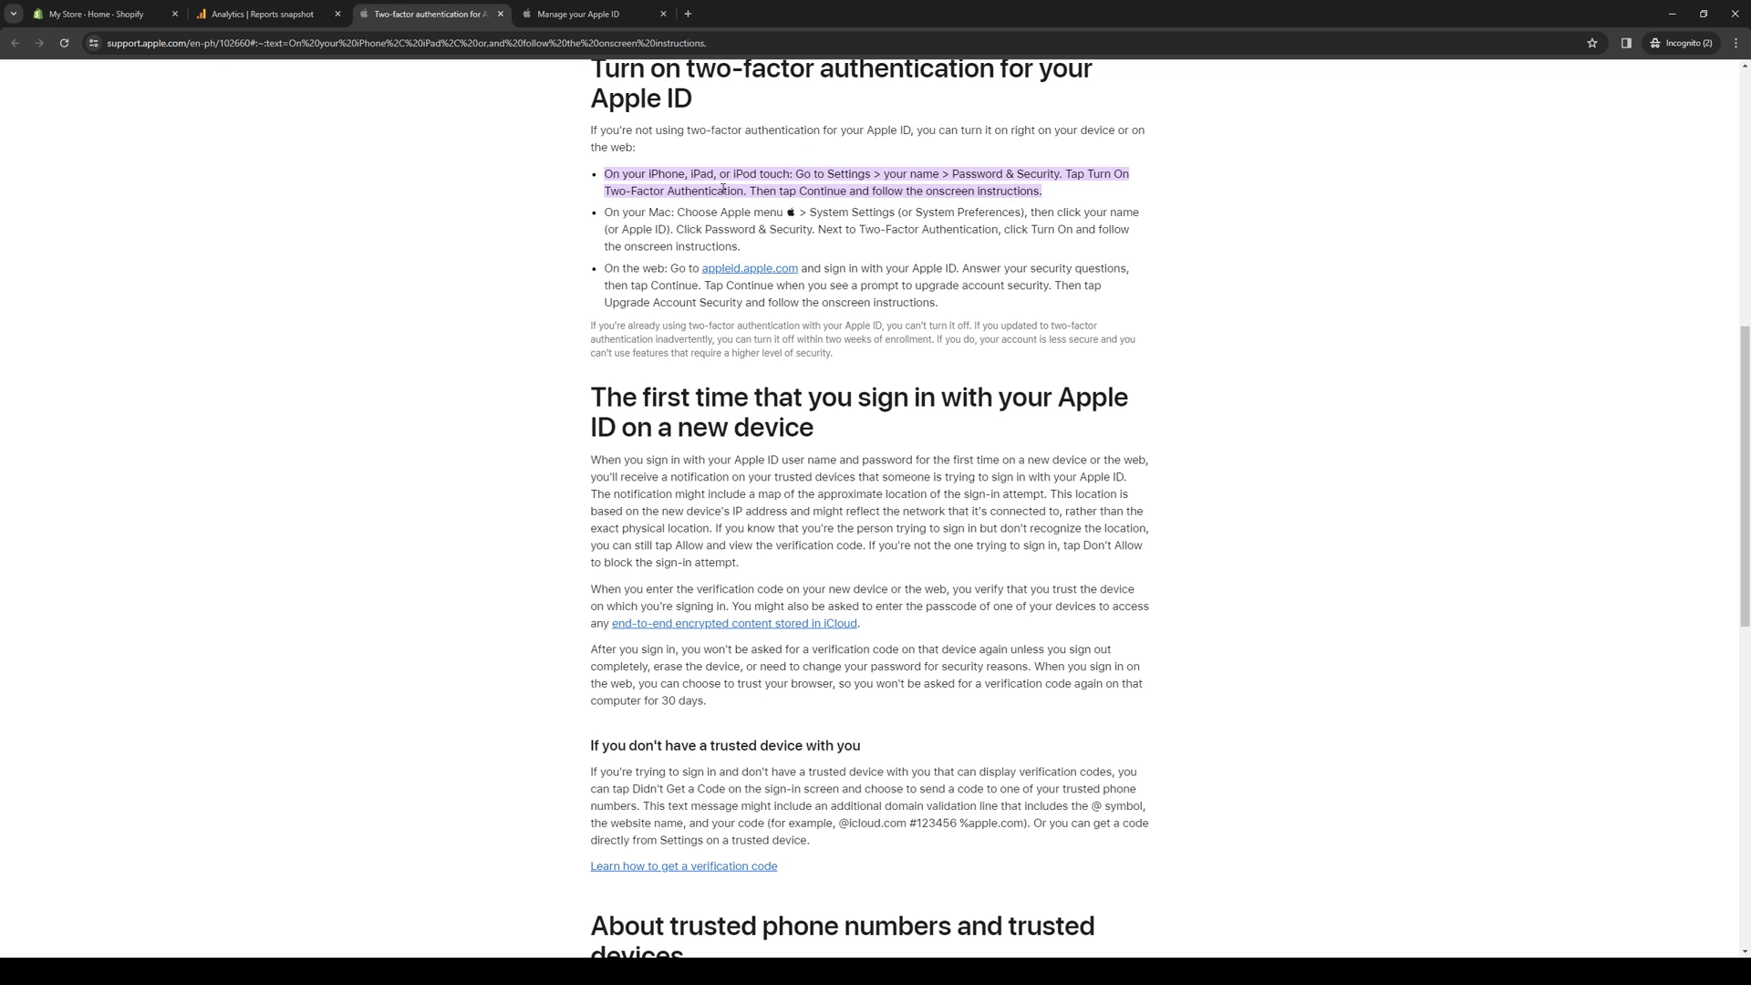
{"action": "mouse_move", "coordinate": [226, 843]}
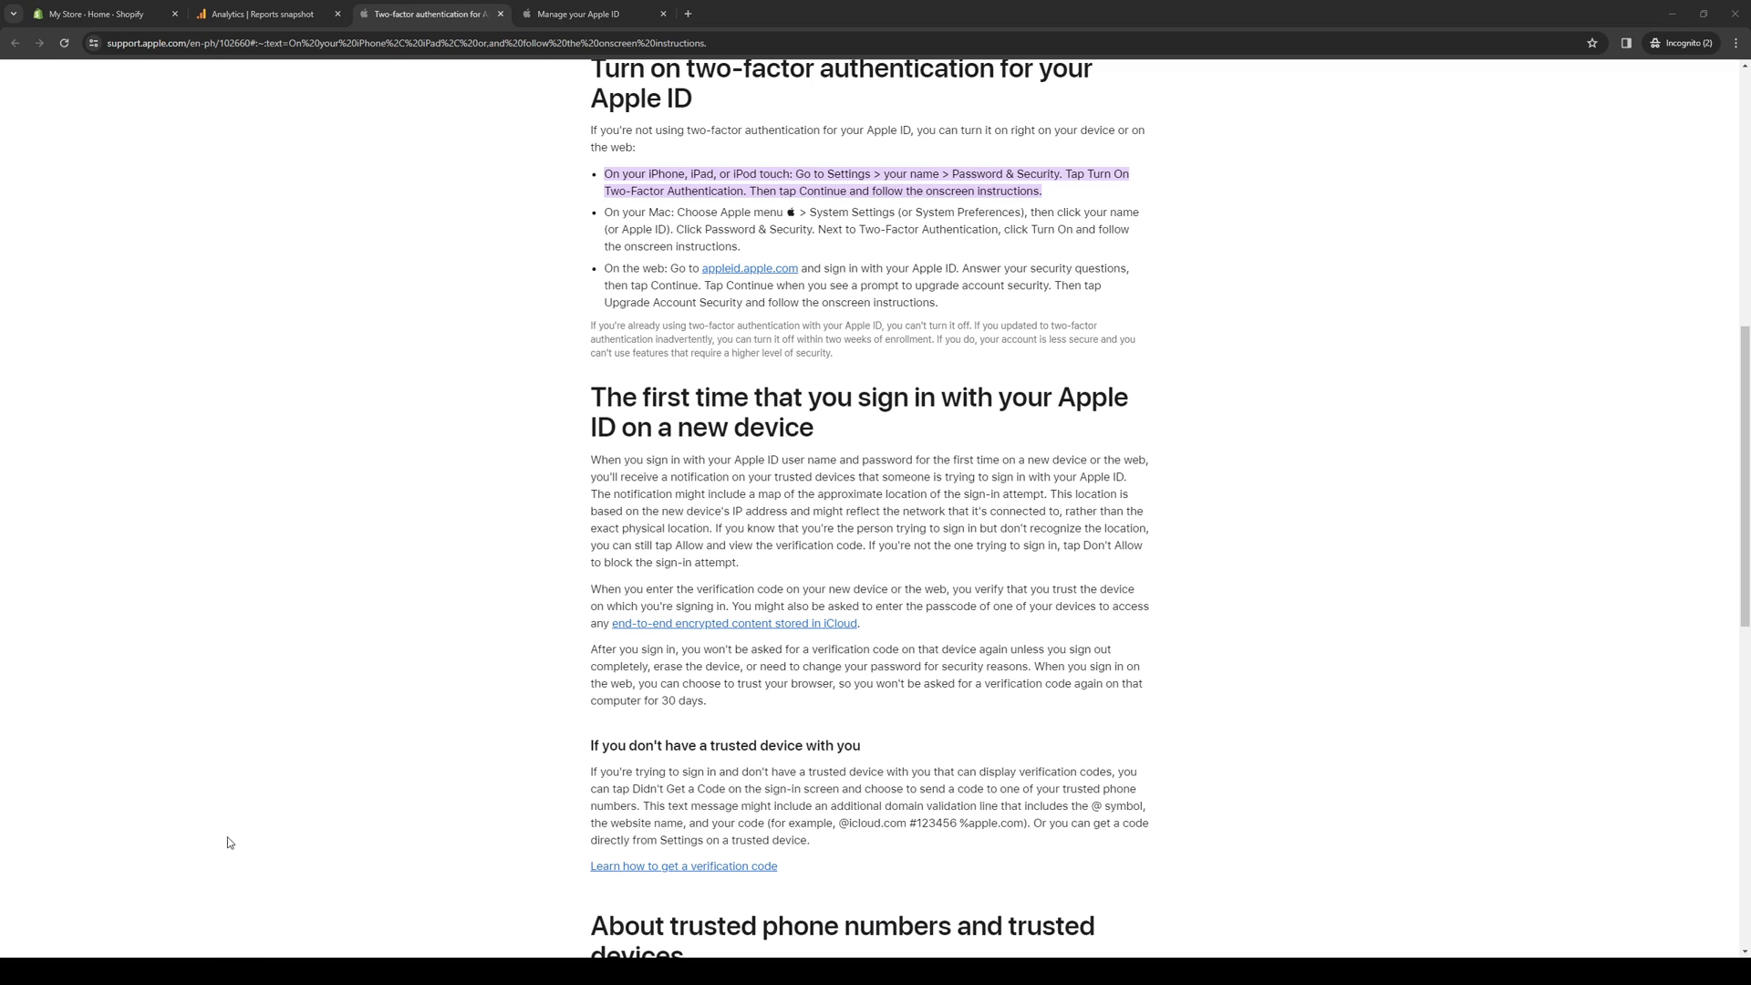
{"action": "mouse_move", "coordinate": [892, 186]}
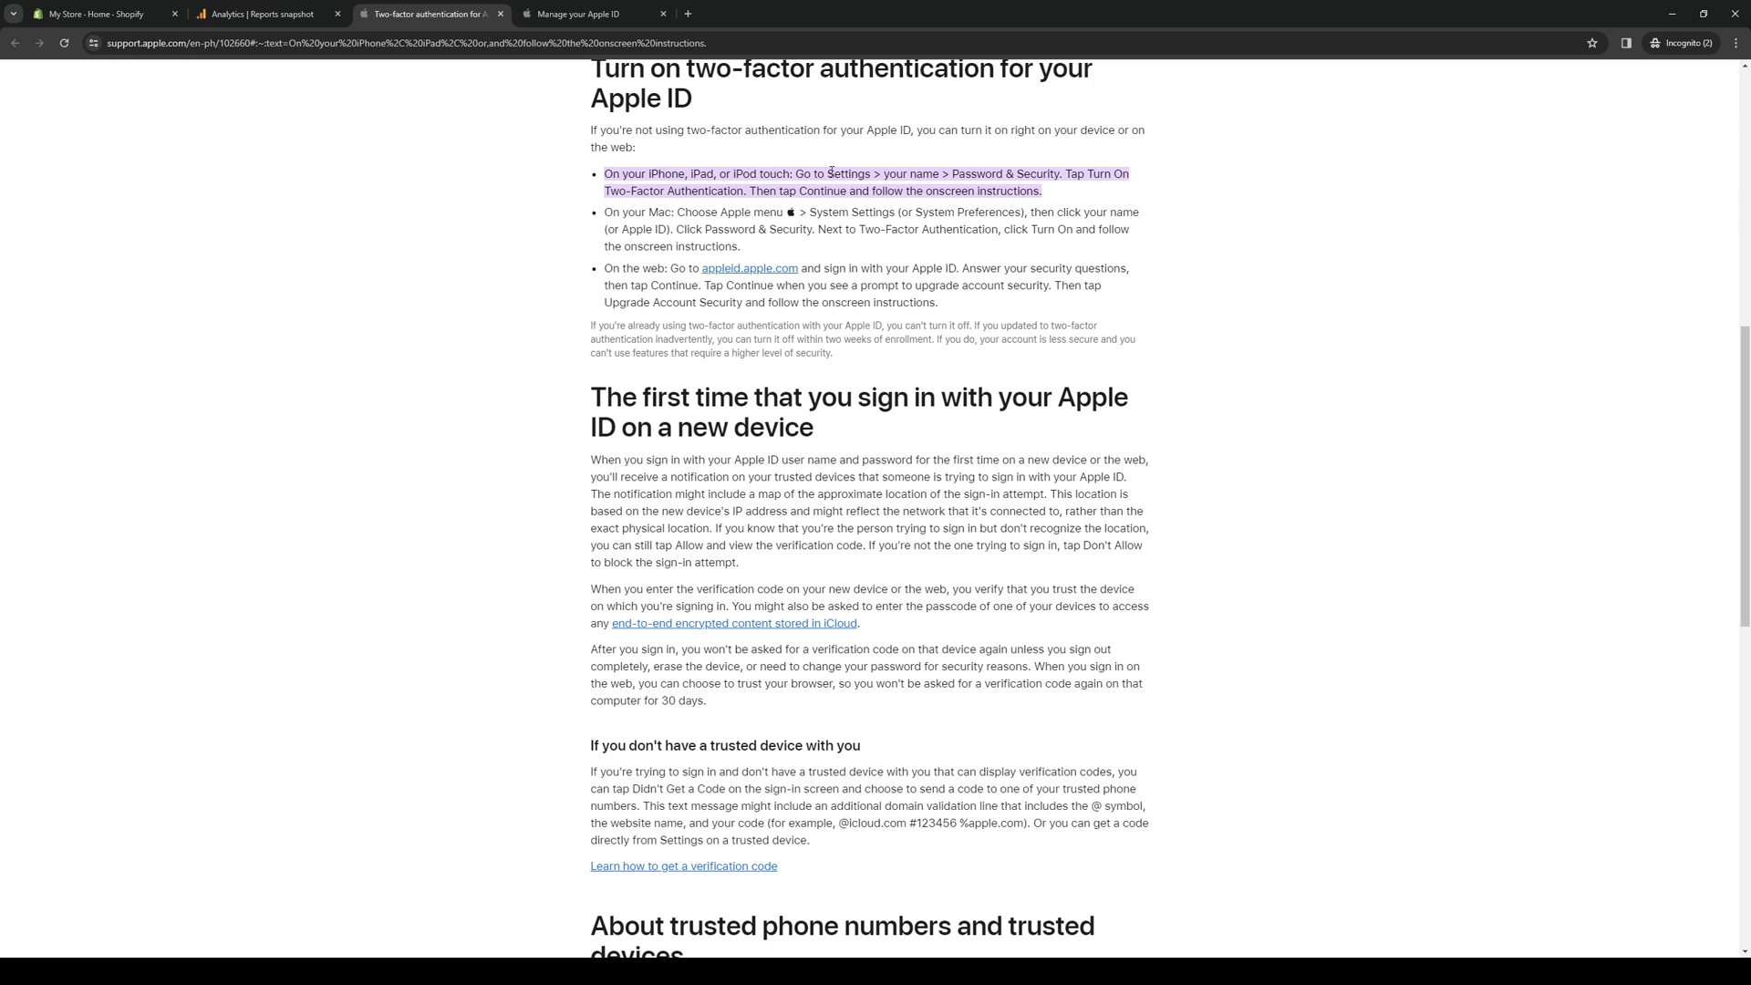
Mark the word 'Settings' in the iPhone steps, then show the Apple ID sign-in page
{"action": "double_click", "coordinate": [846, 173]}
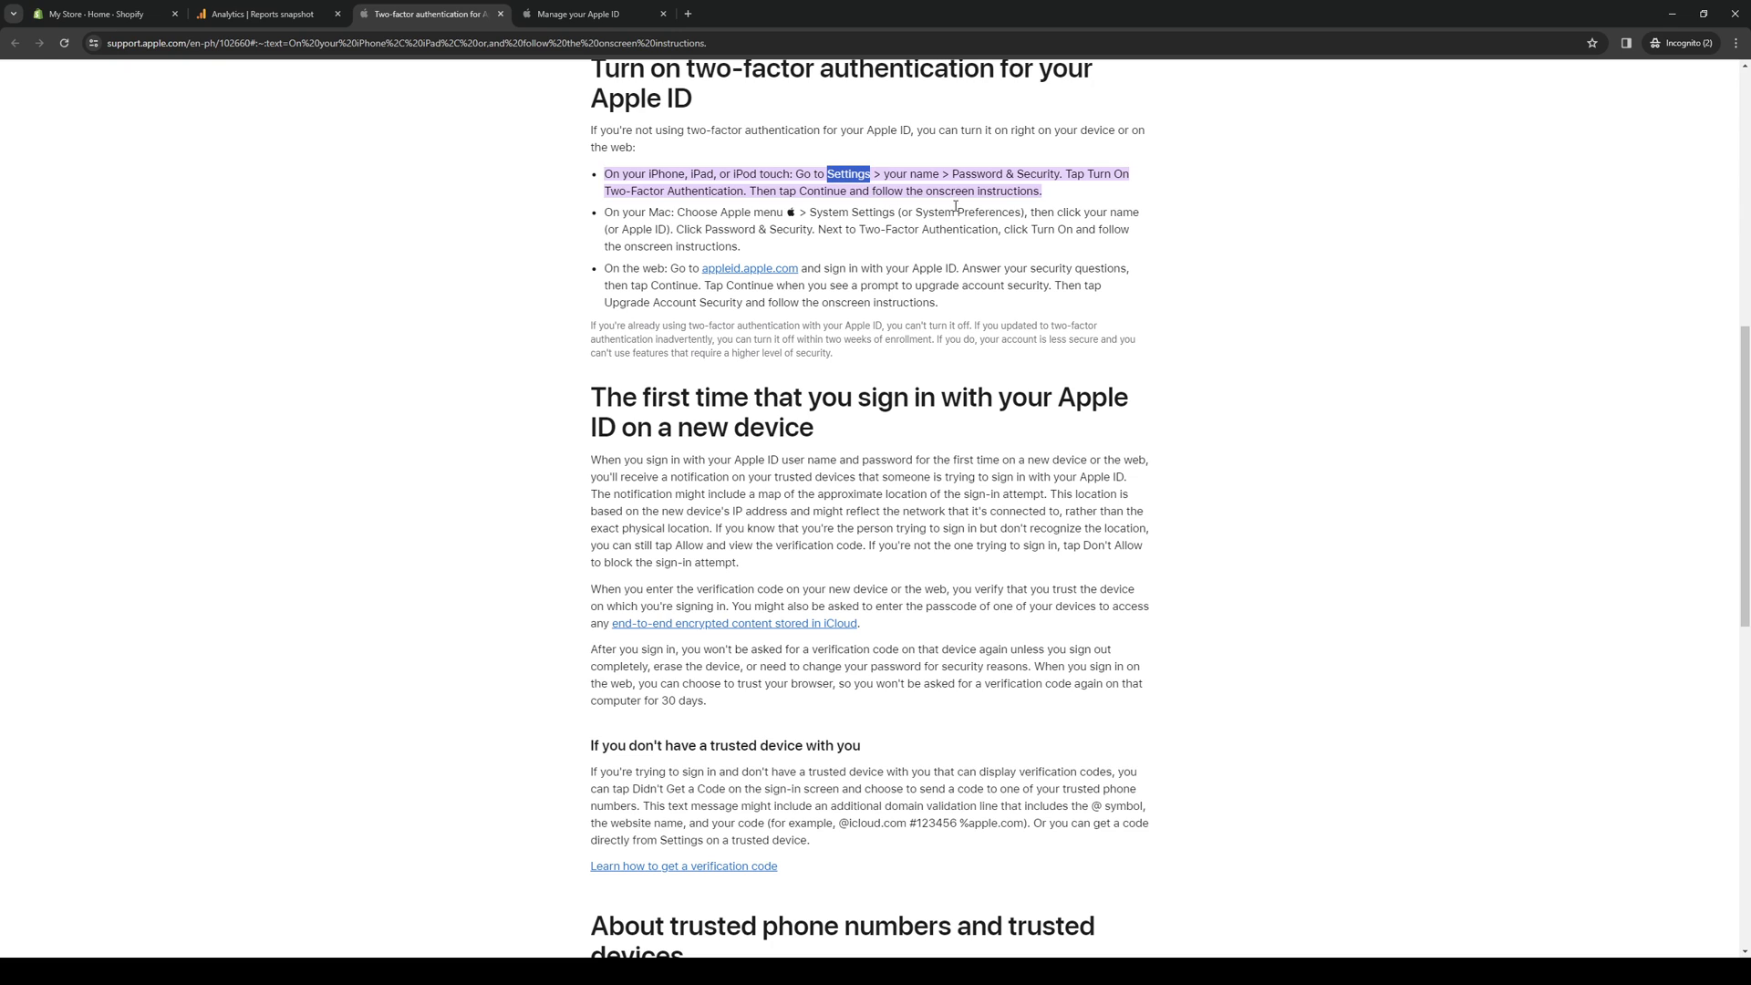
{"action": "mouse_move", "coordinate": [906, 168]}
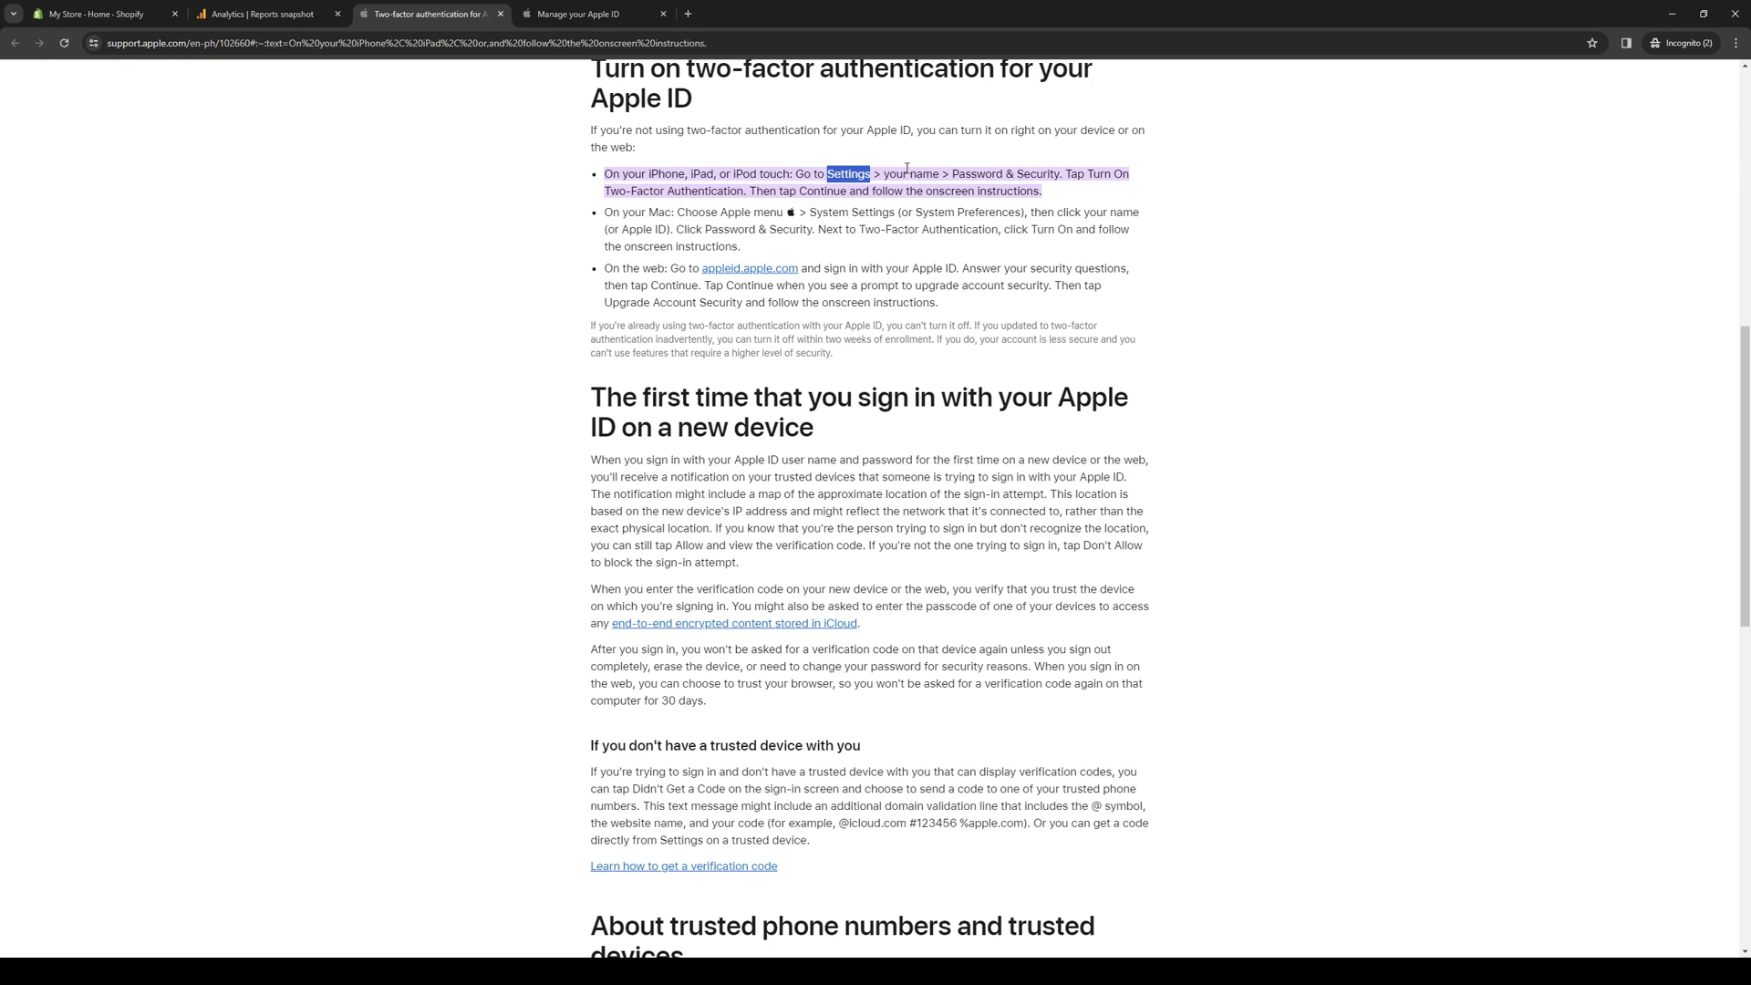
{"action": "mouse_move", "coordinate": [939, 177]}
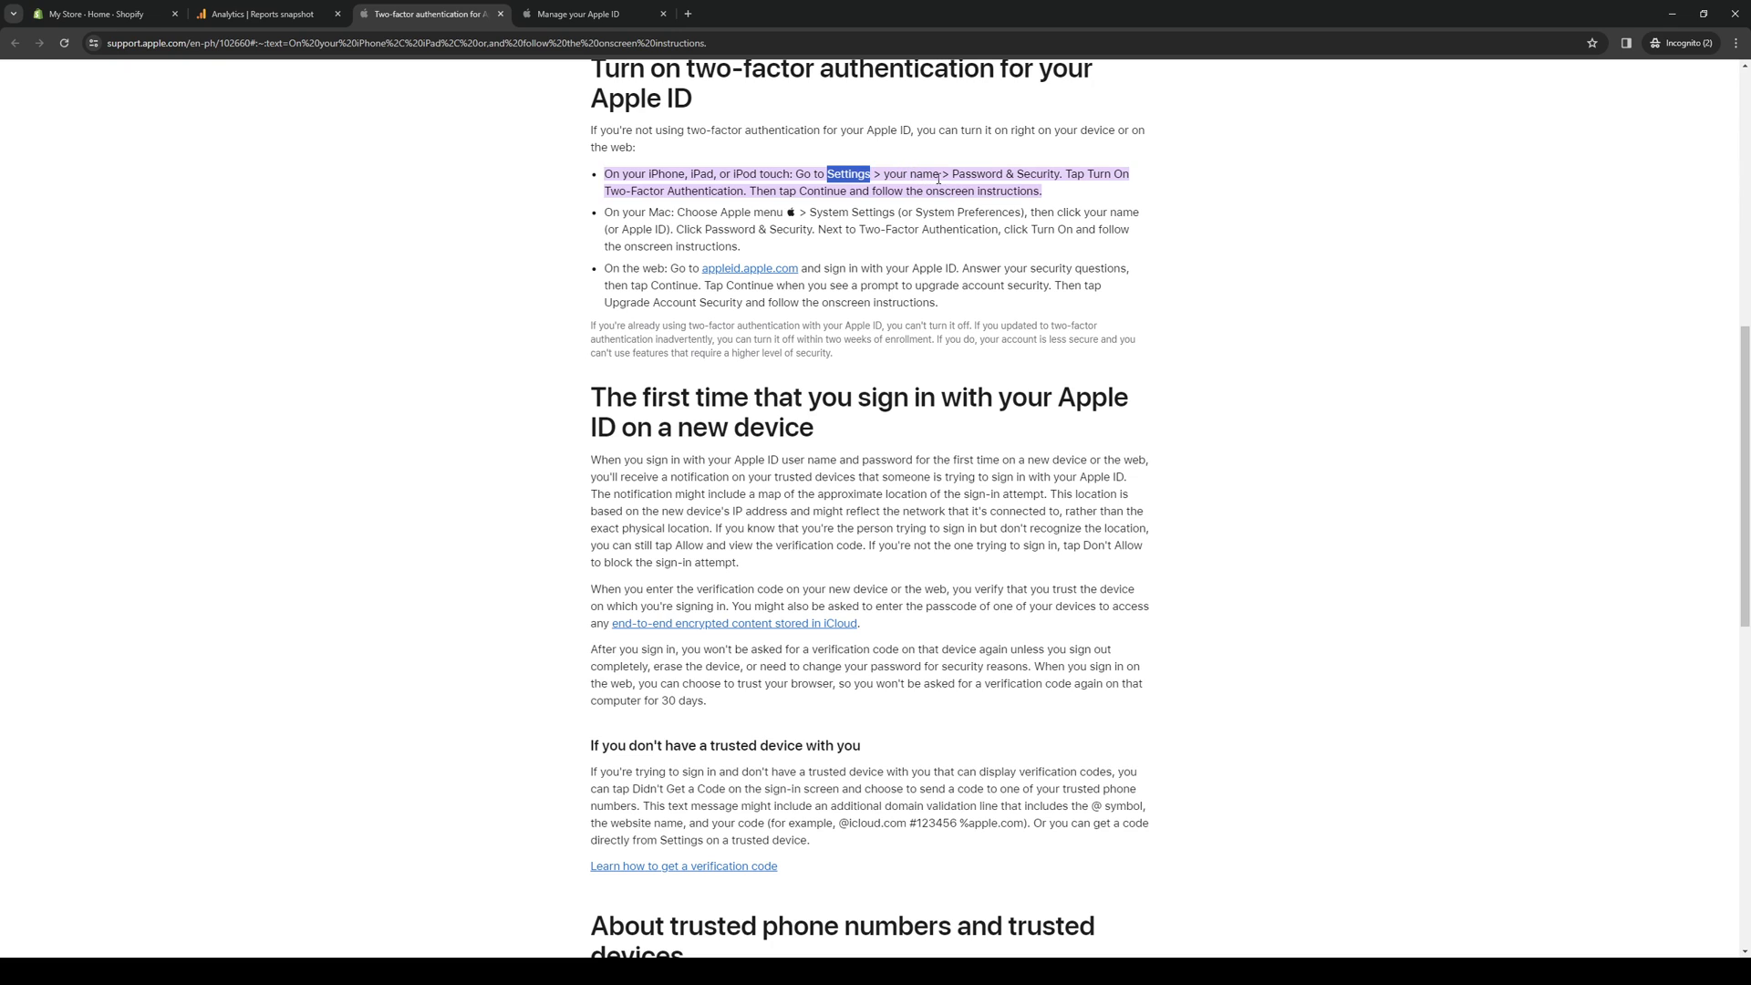
{"action": "mouse_move", "coordinate": [1089, 168]}
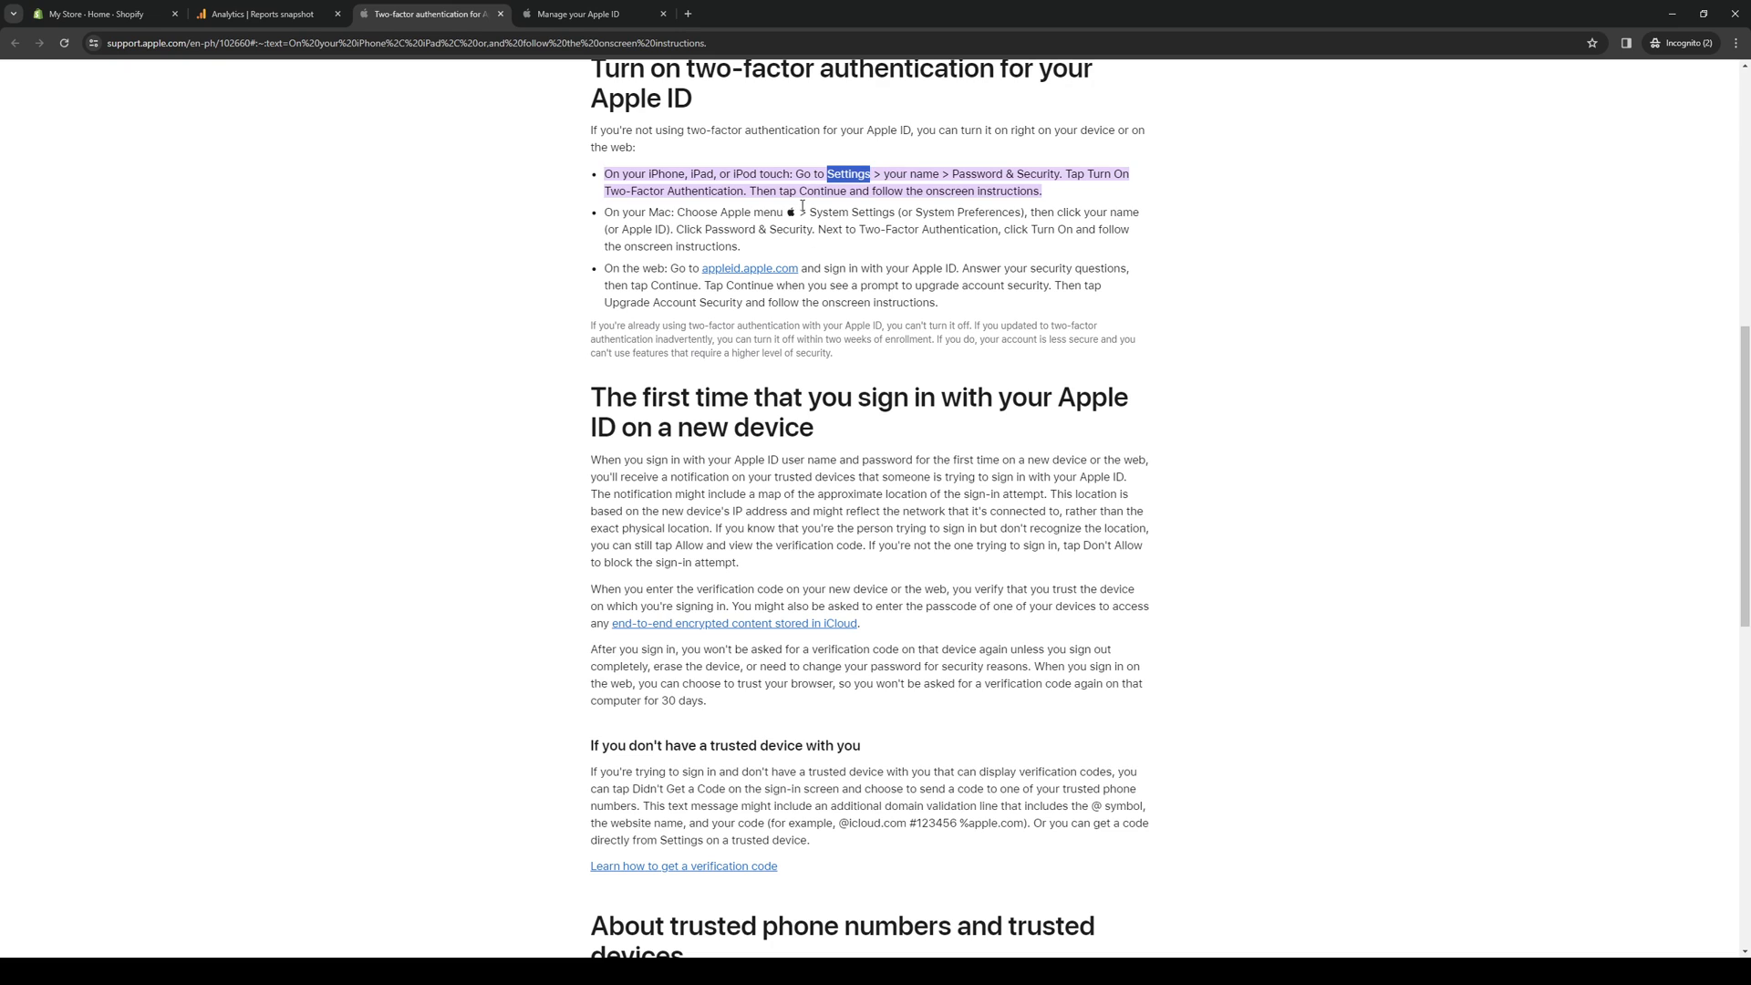
{"action": "mouse_move", "coordinate": [1117, 287]}
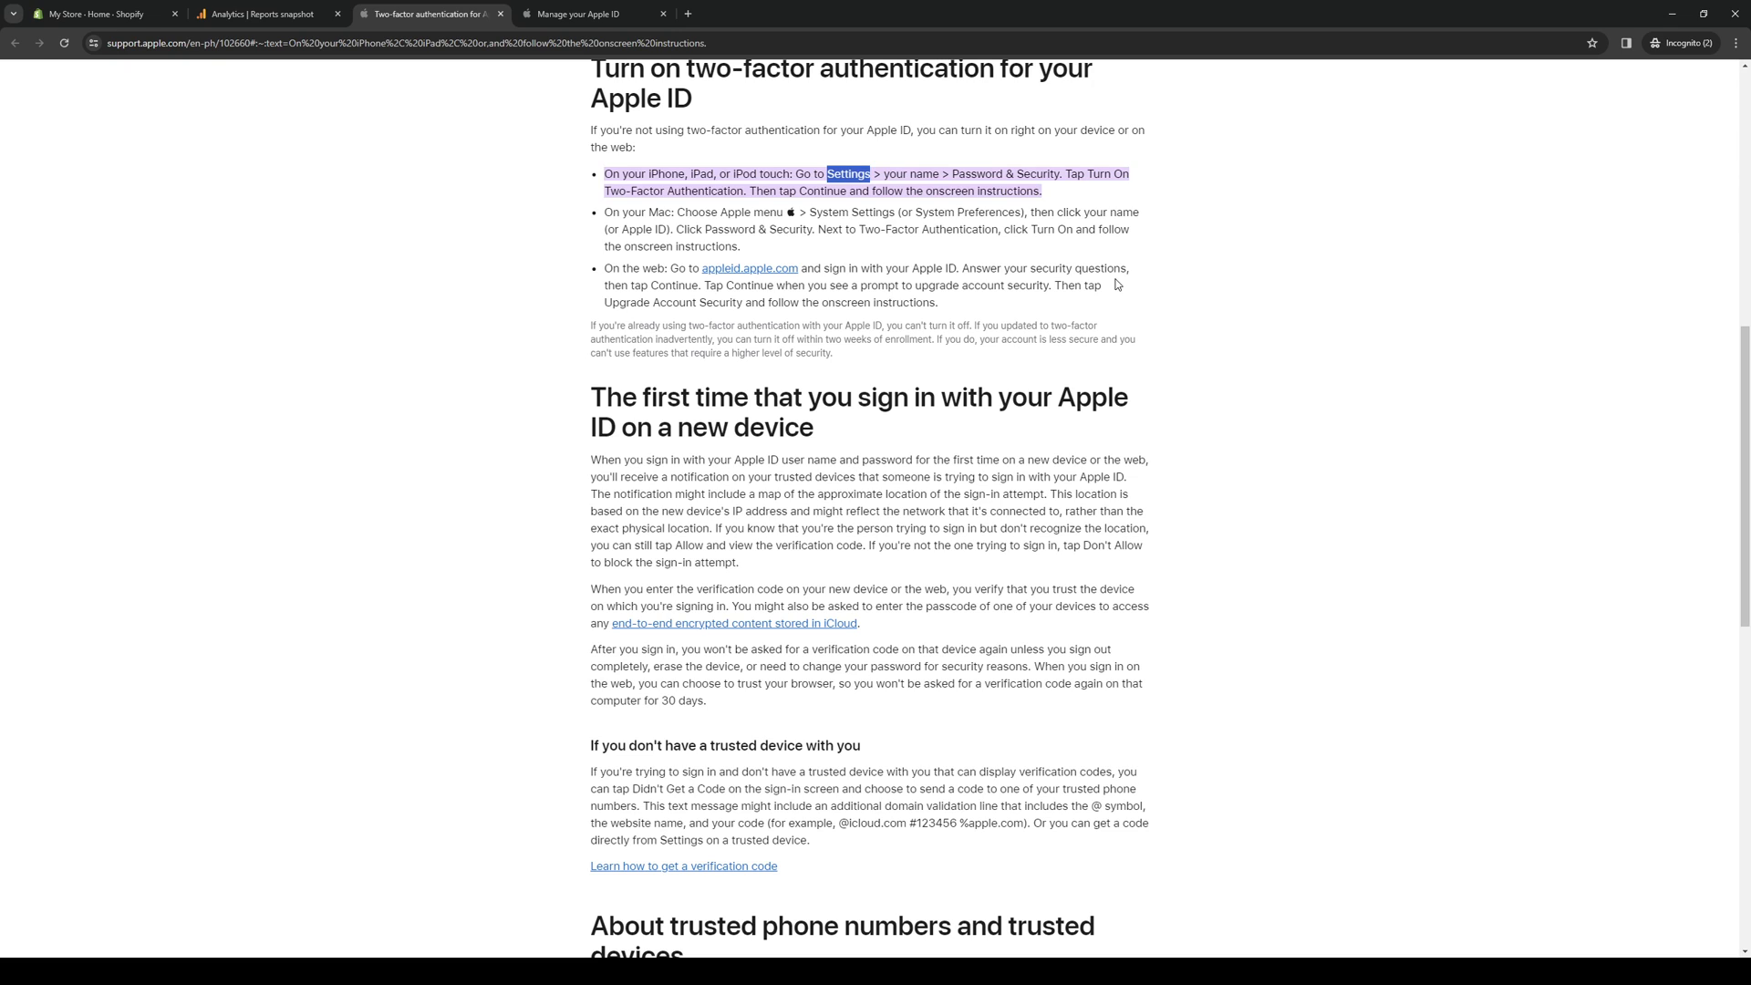
{"action": "mouse_move", "coordinate": [858, 550]}
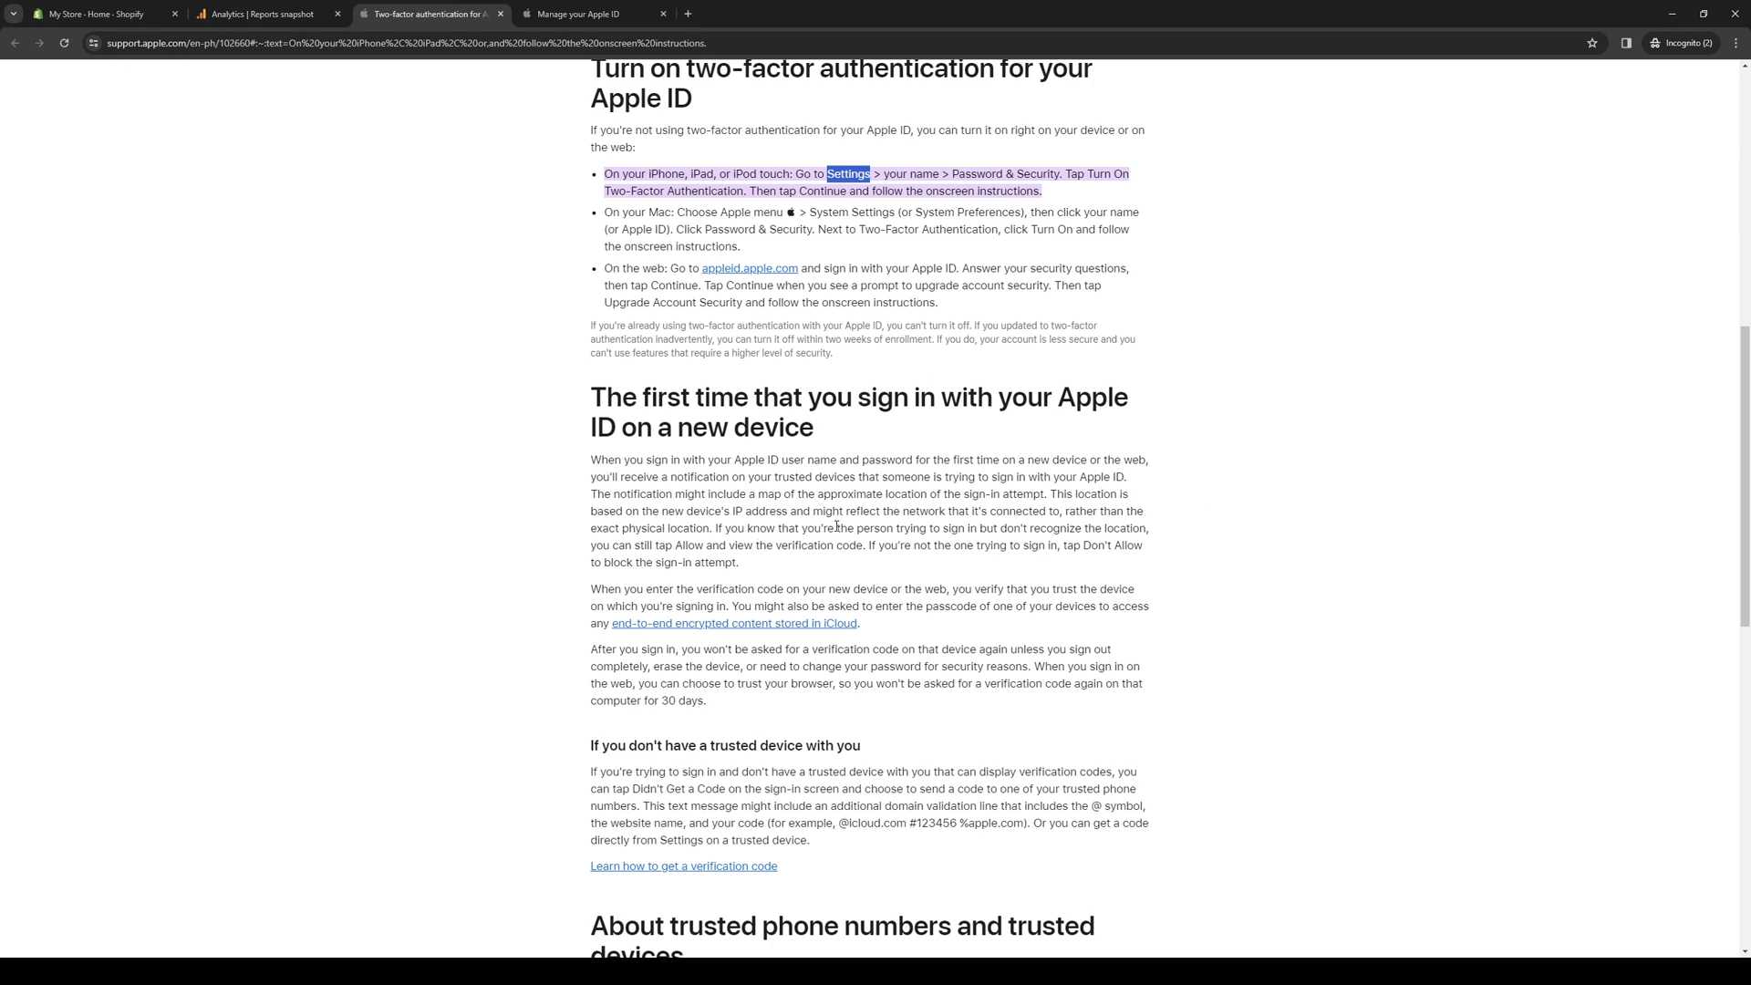
{"action": "mouse_move", "coordinate": [1364, 414]}
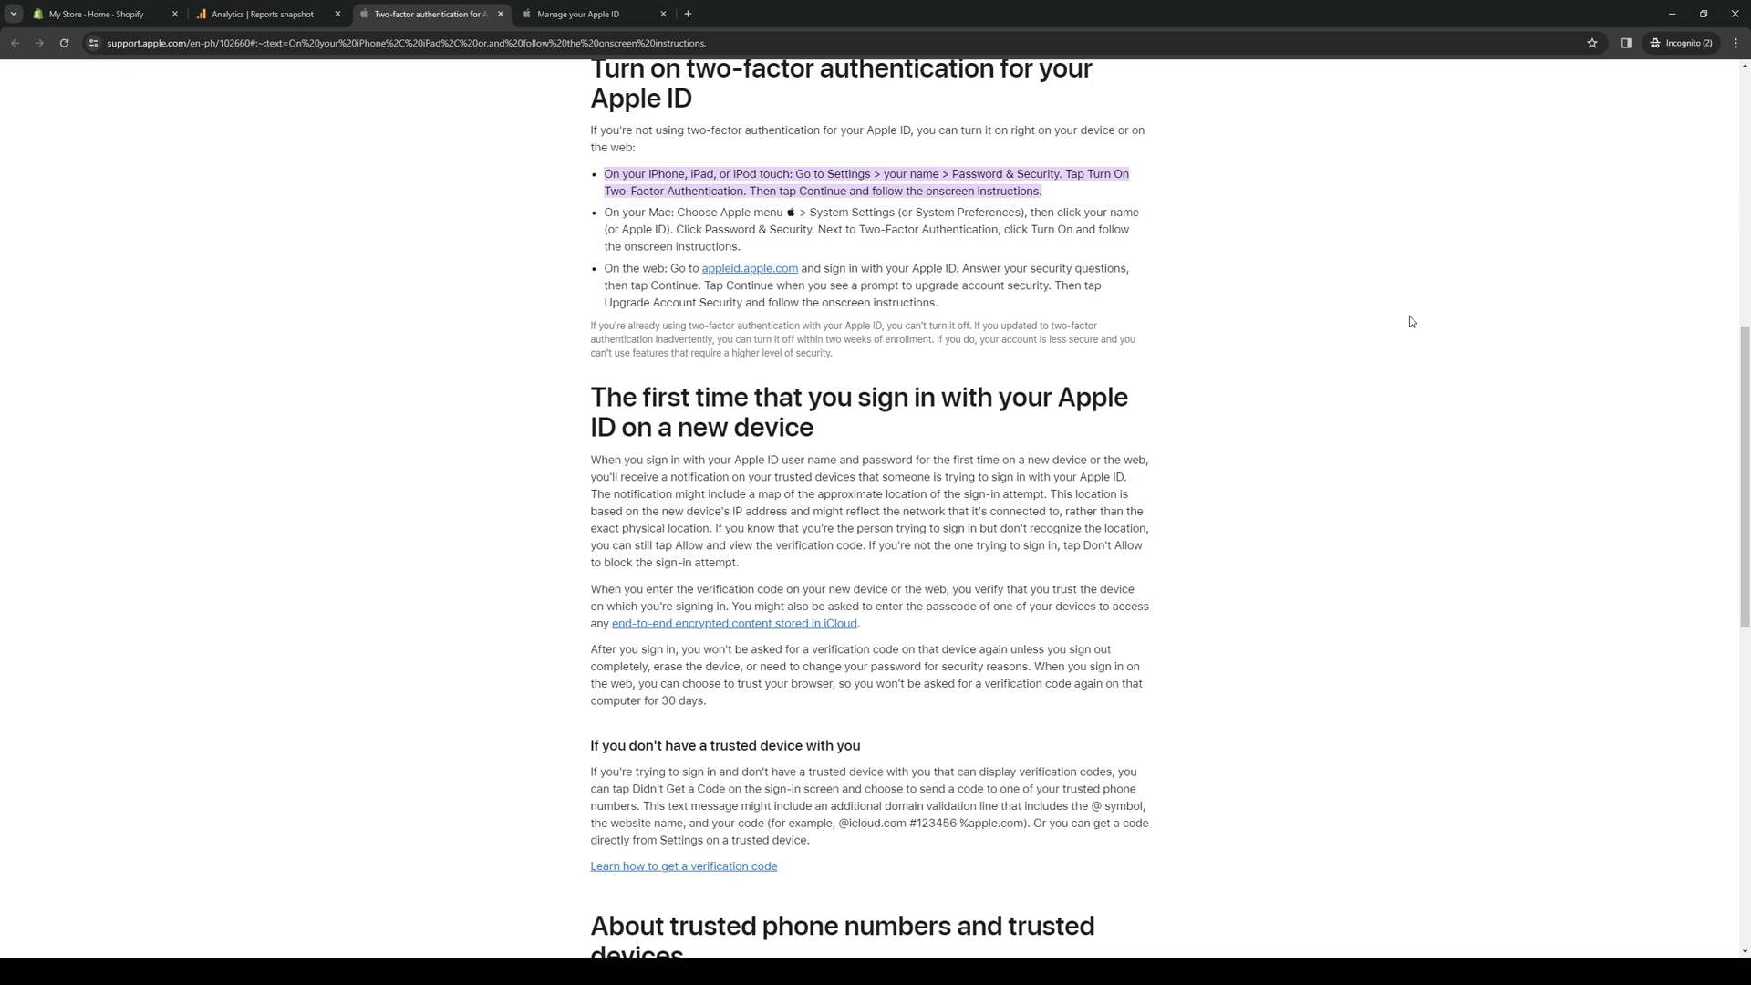
{"action": "mouse_move", "coordinate": [1405, 356]}
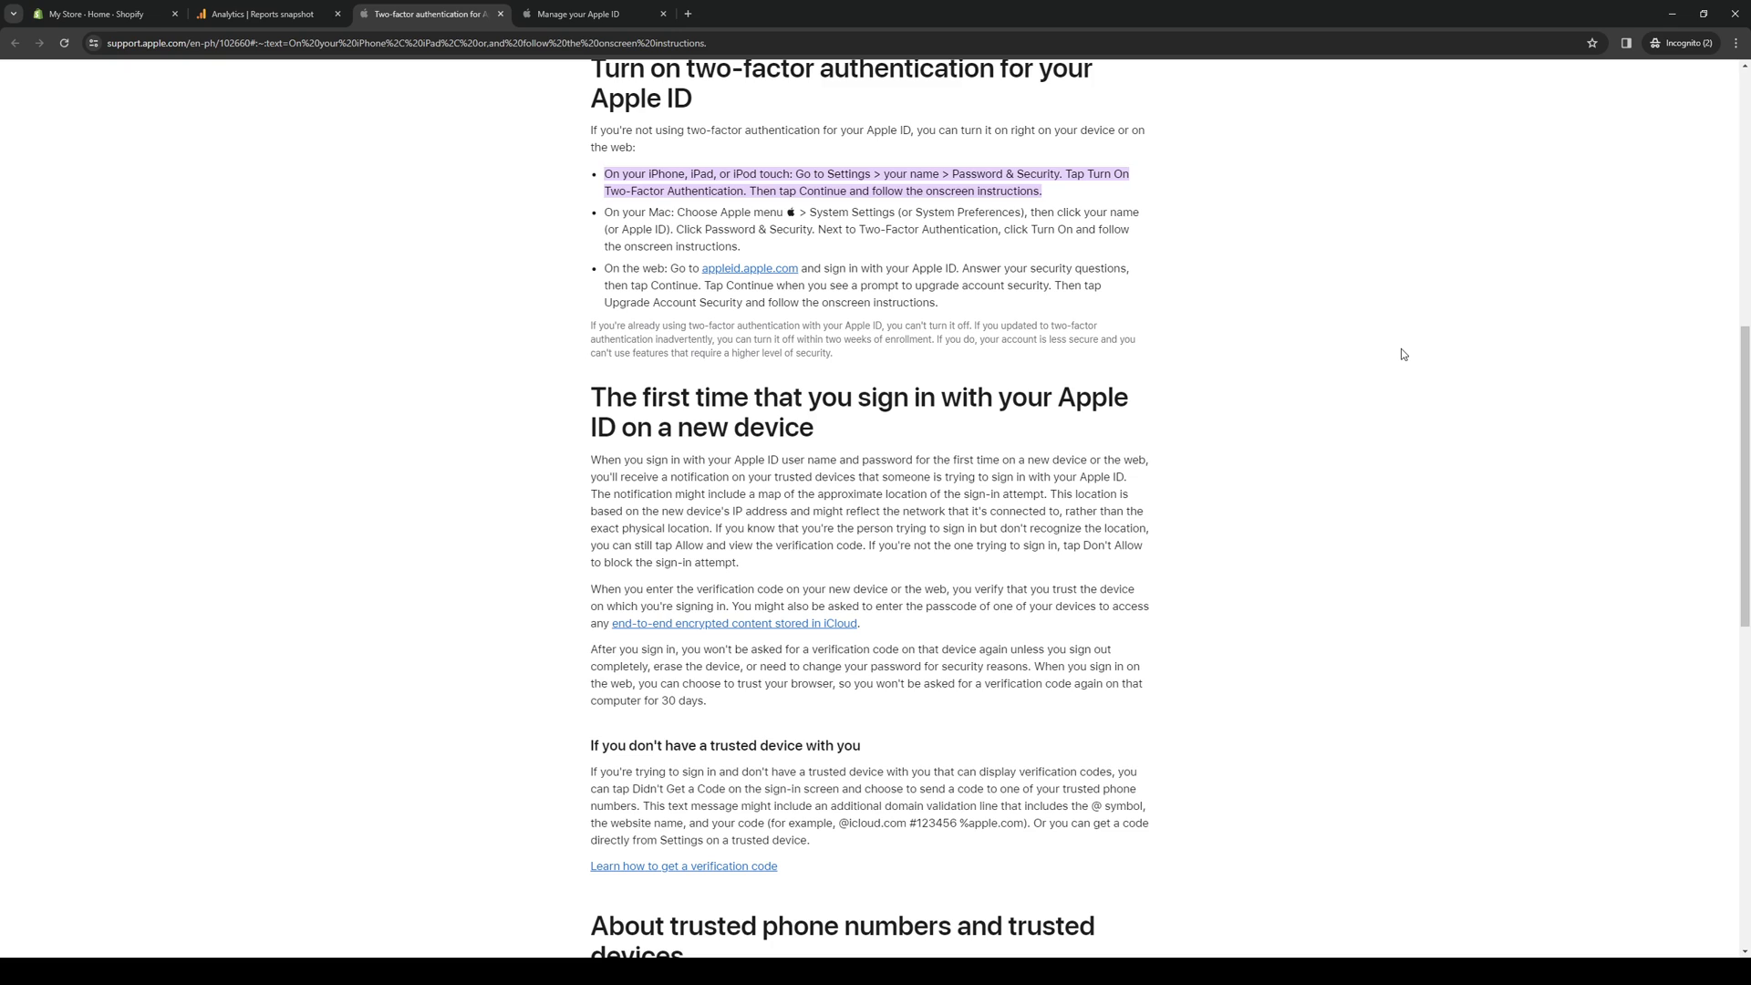
{"action": "mouse_move", "coordinate": [467, 496]}
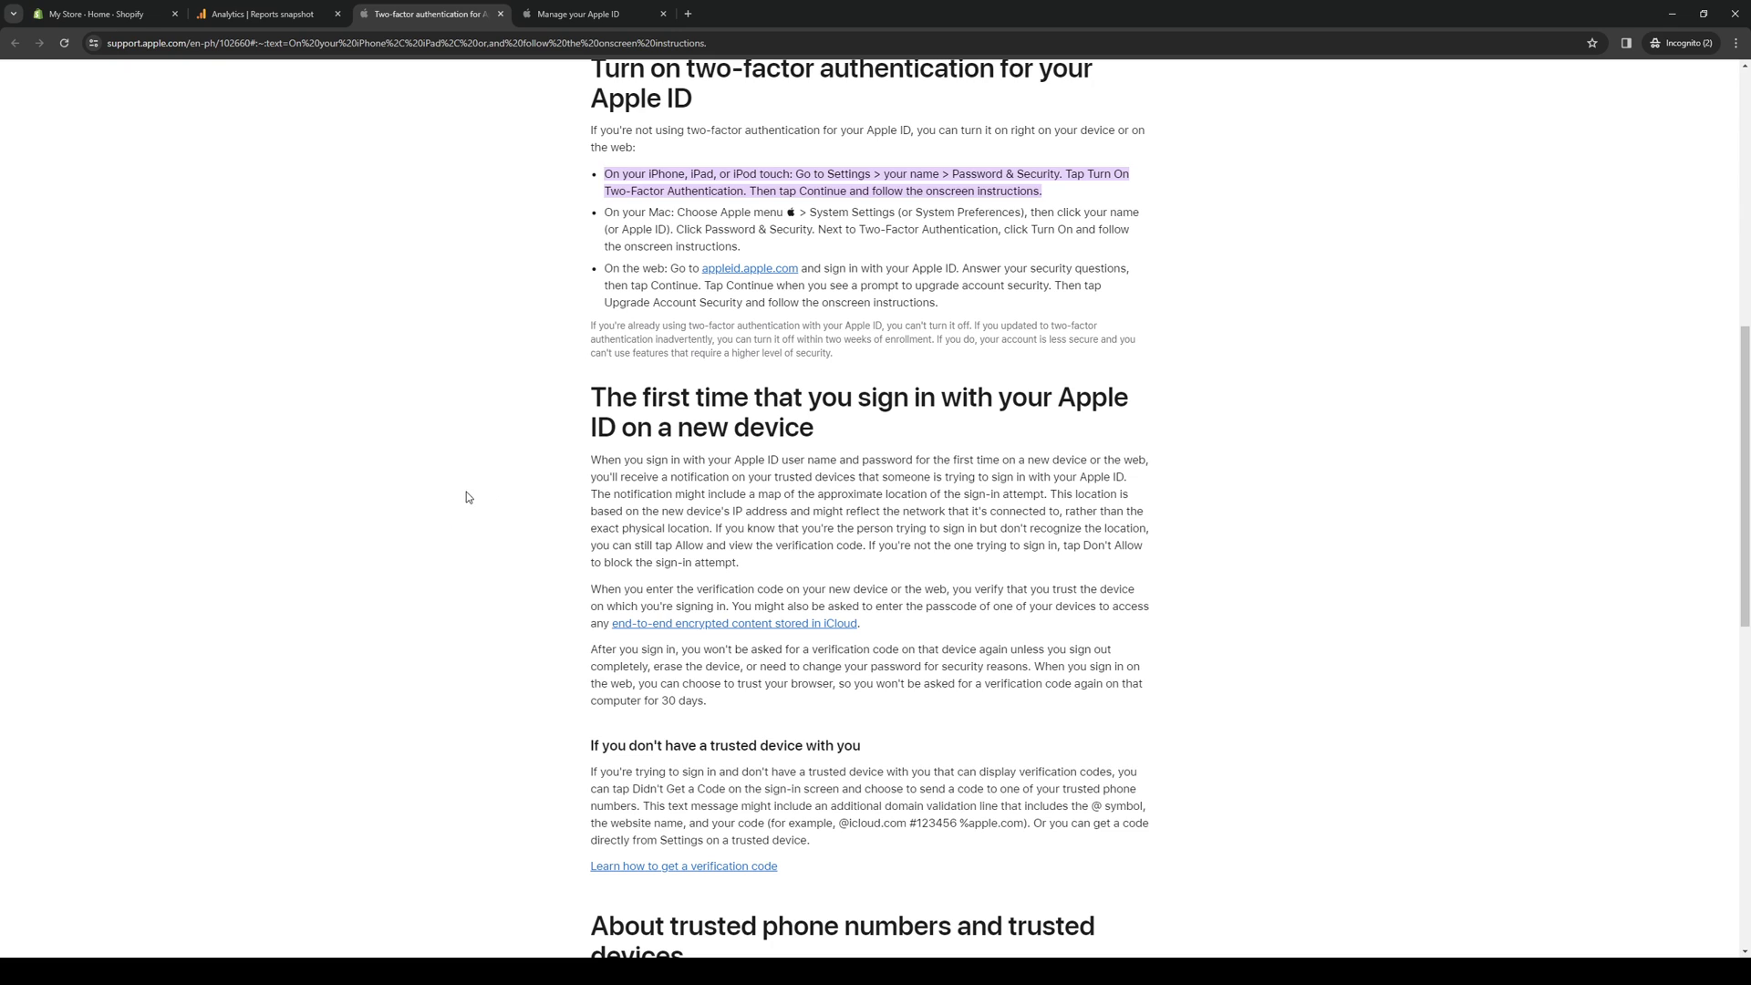
{"action": "mouse_move", "coordinate": [410, 708]}
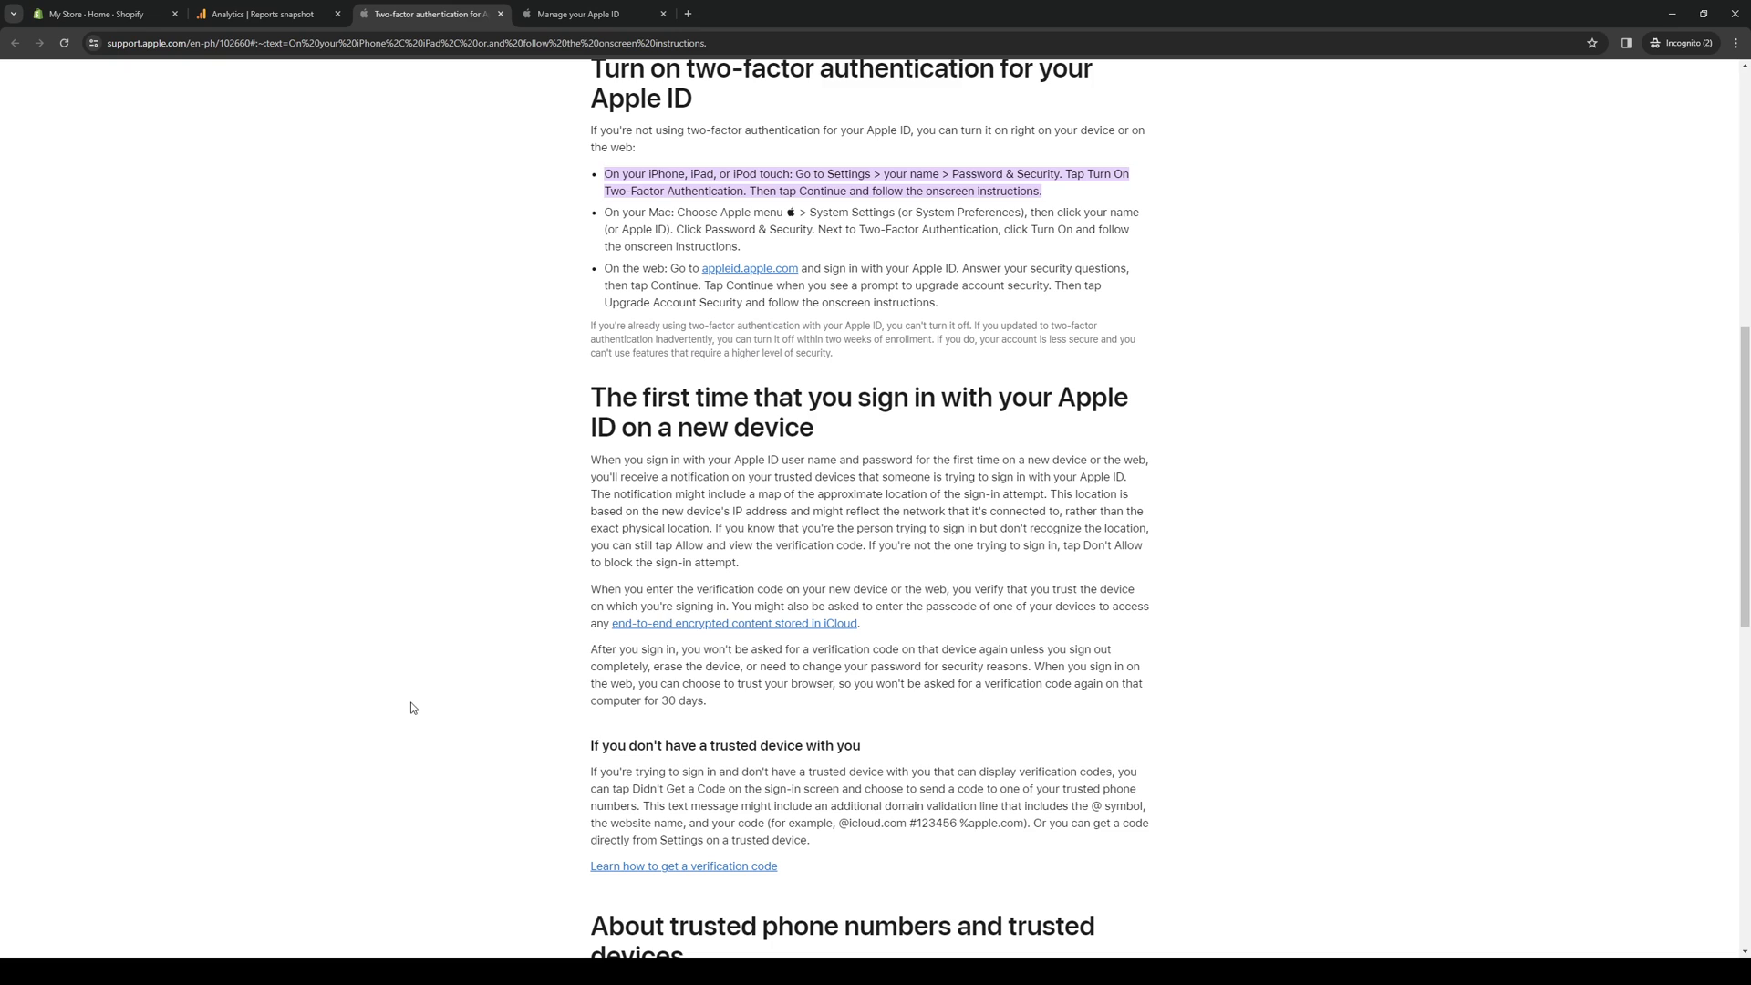
{"action": "mouse_move", "coordinate": [239, 931]}
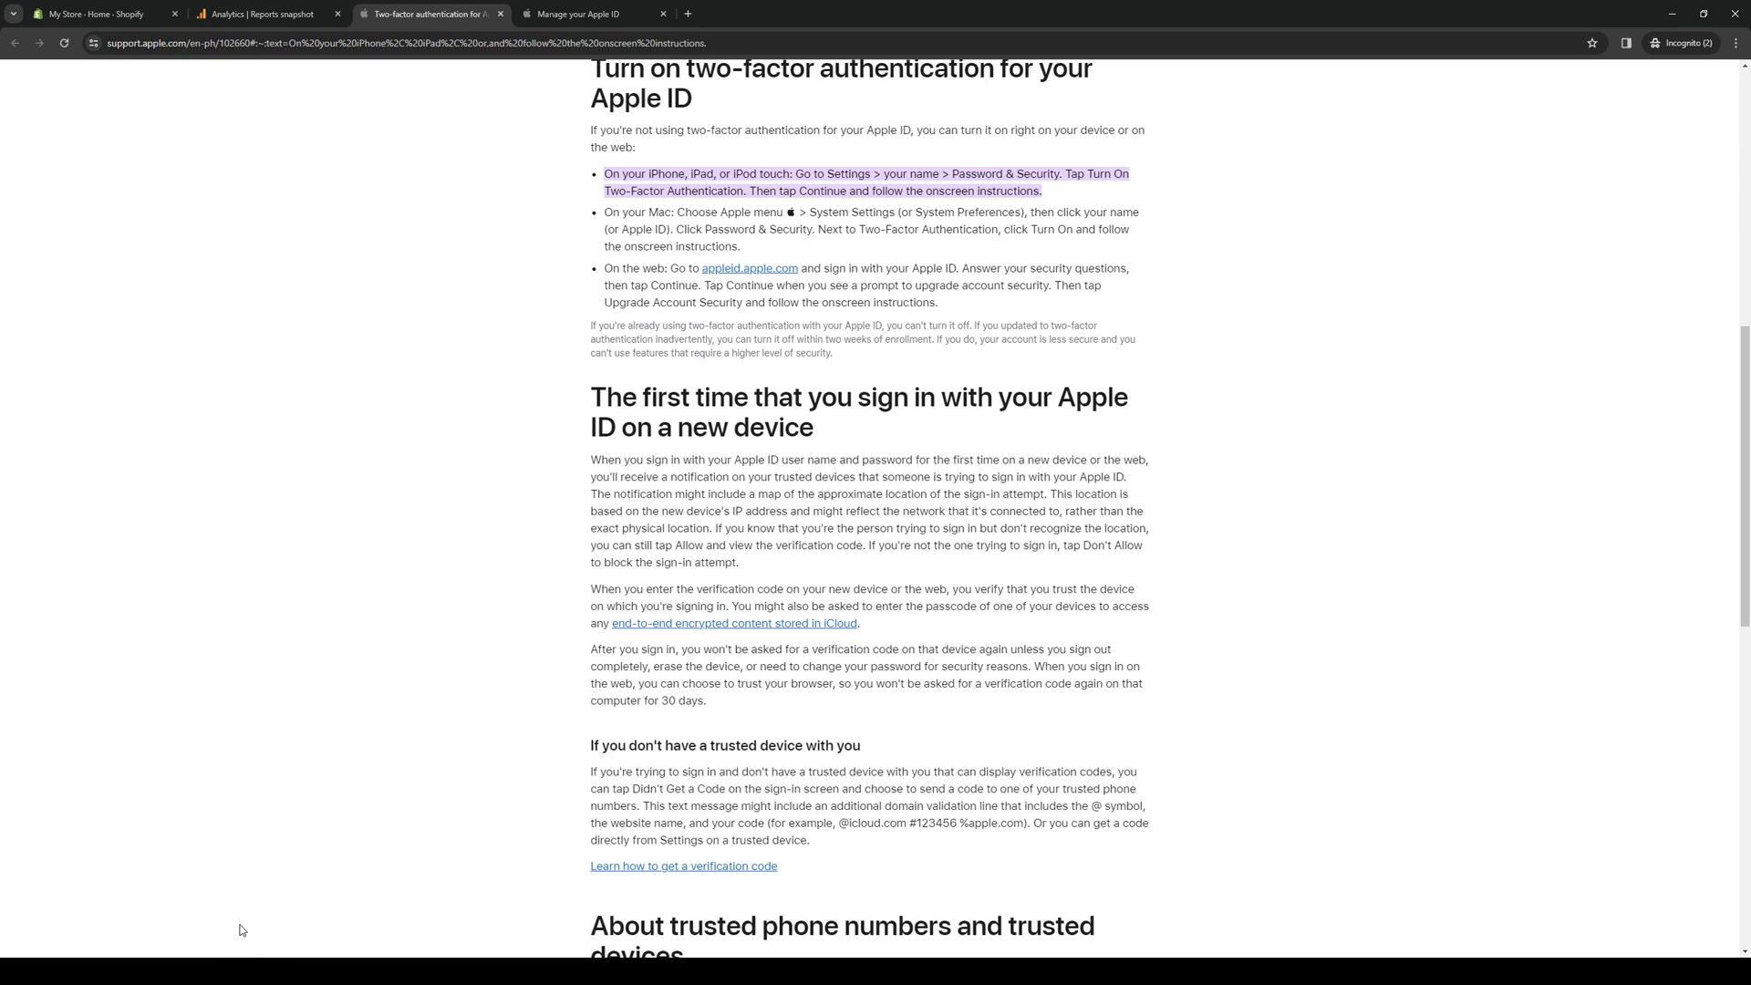
{"action": "mouse_move", "coordinate": [401, 619]}
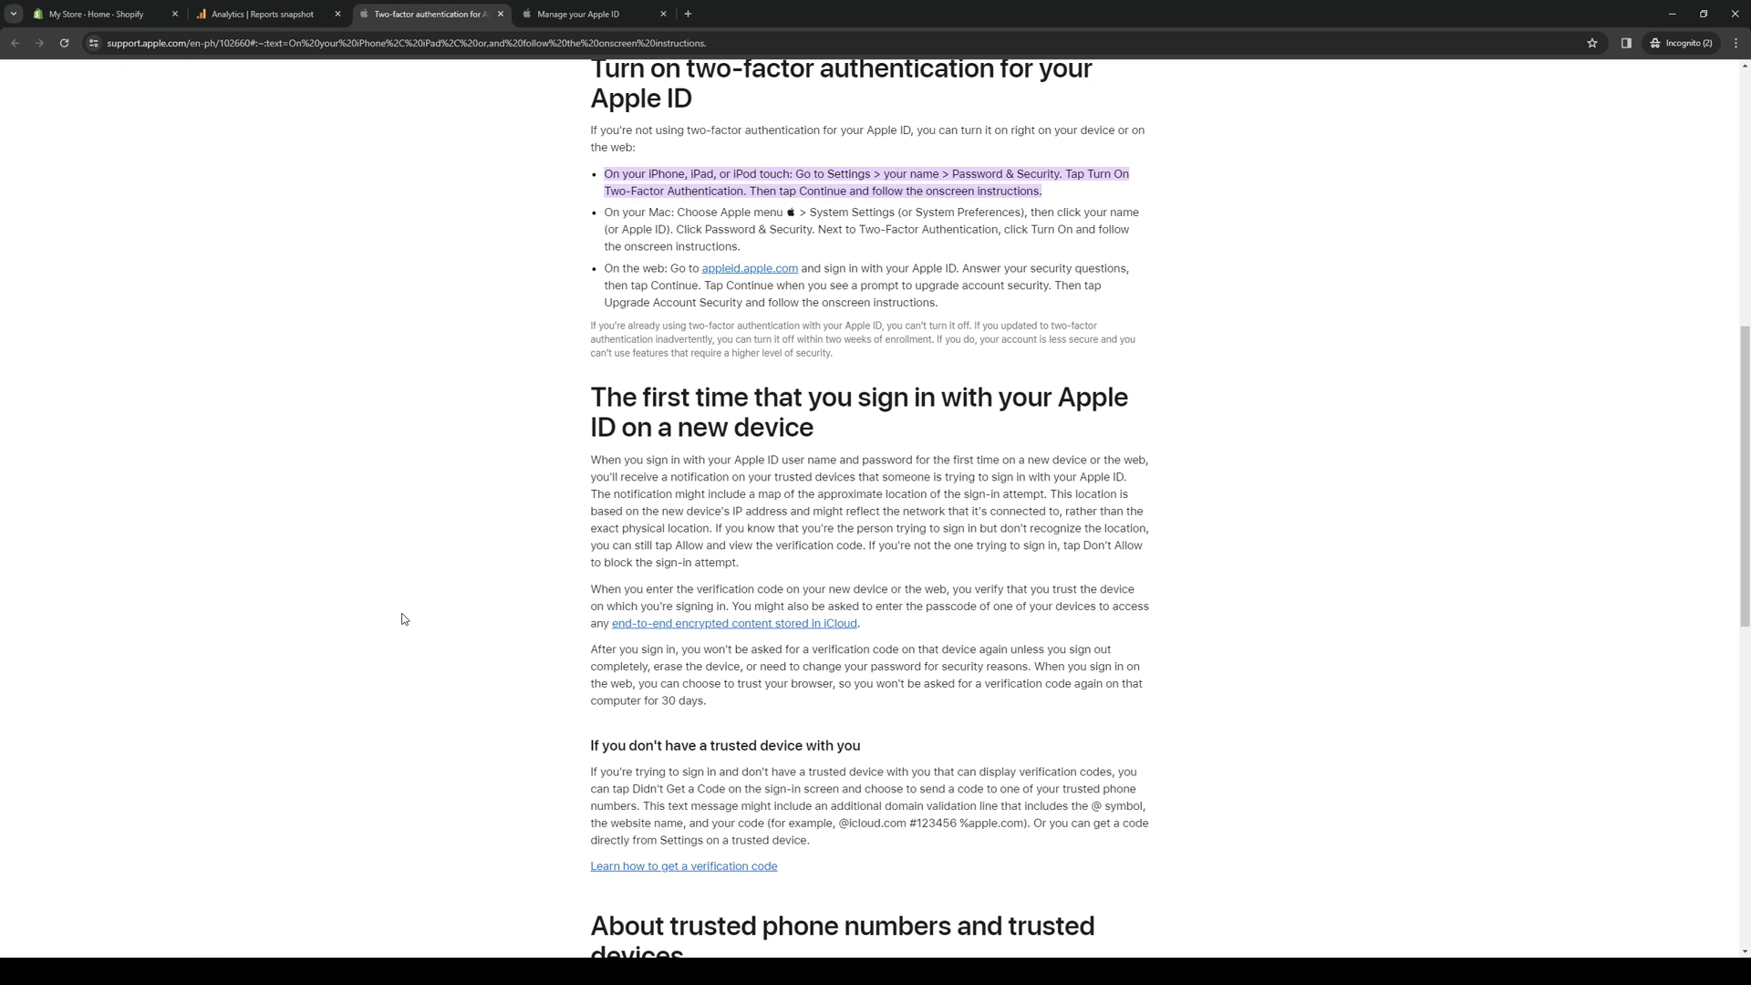
{"action": "mouse_move", "coordinate": [837, 170]}
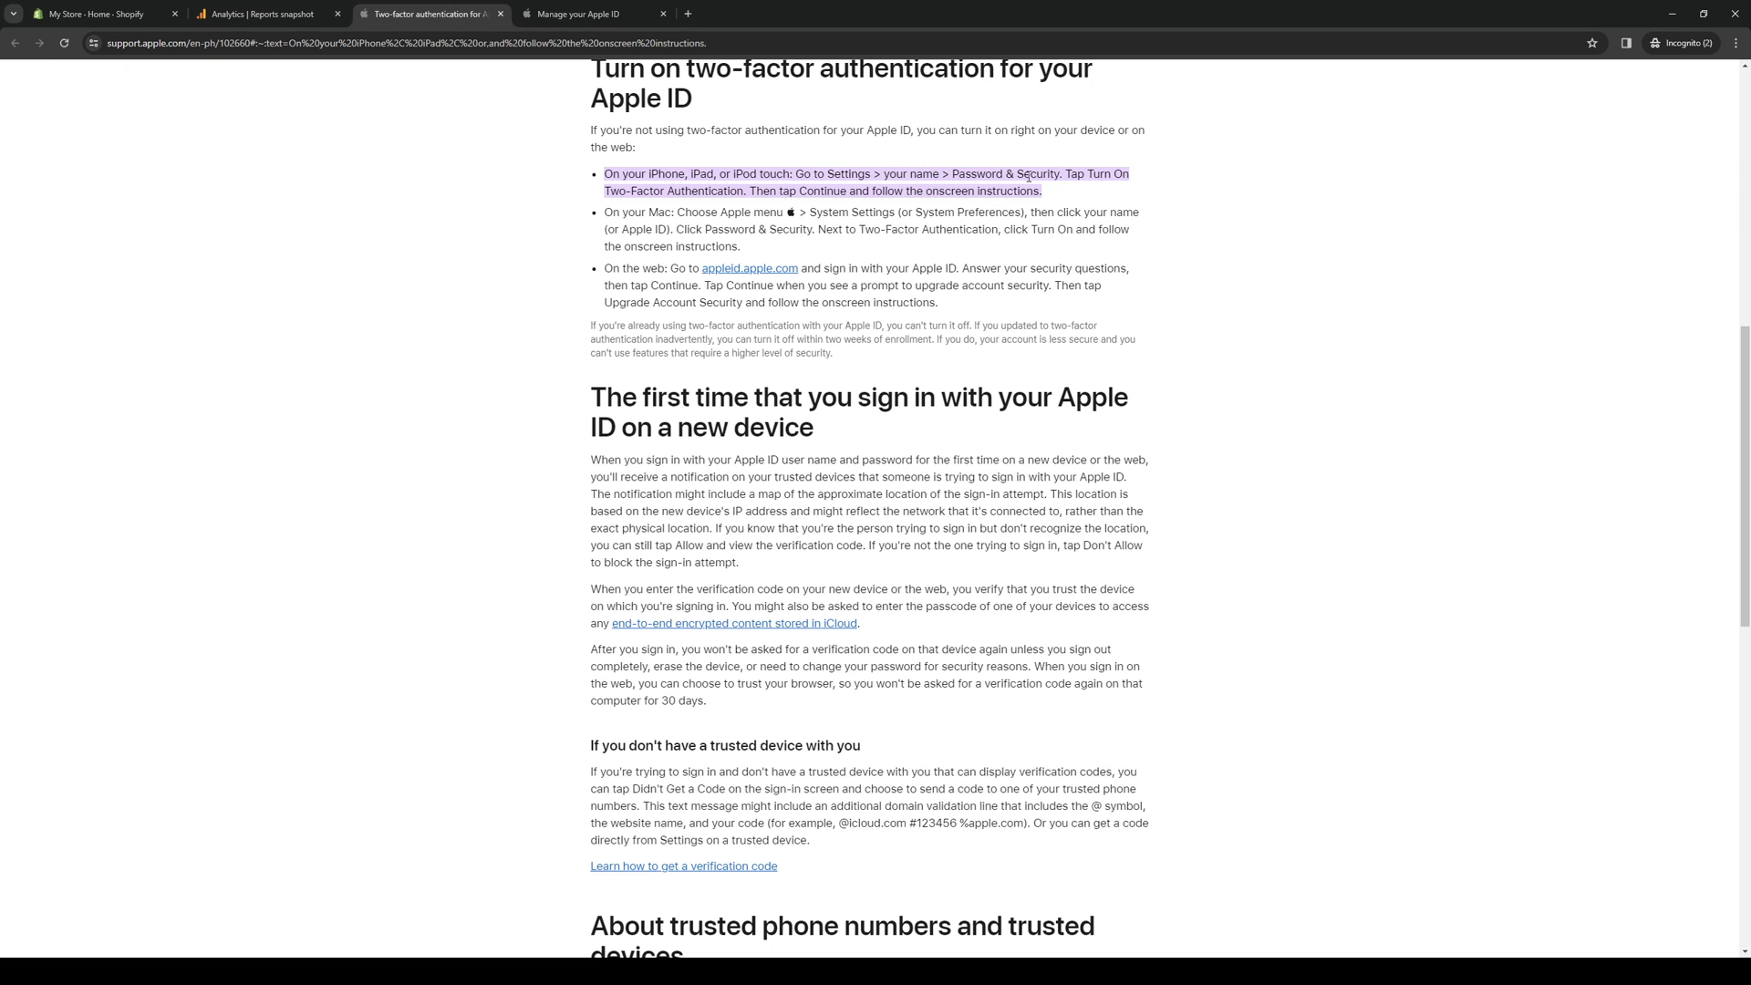
{"action": "mouse_move", "coordinate": [693, 208]}
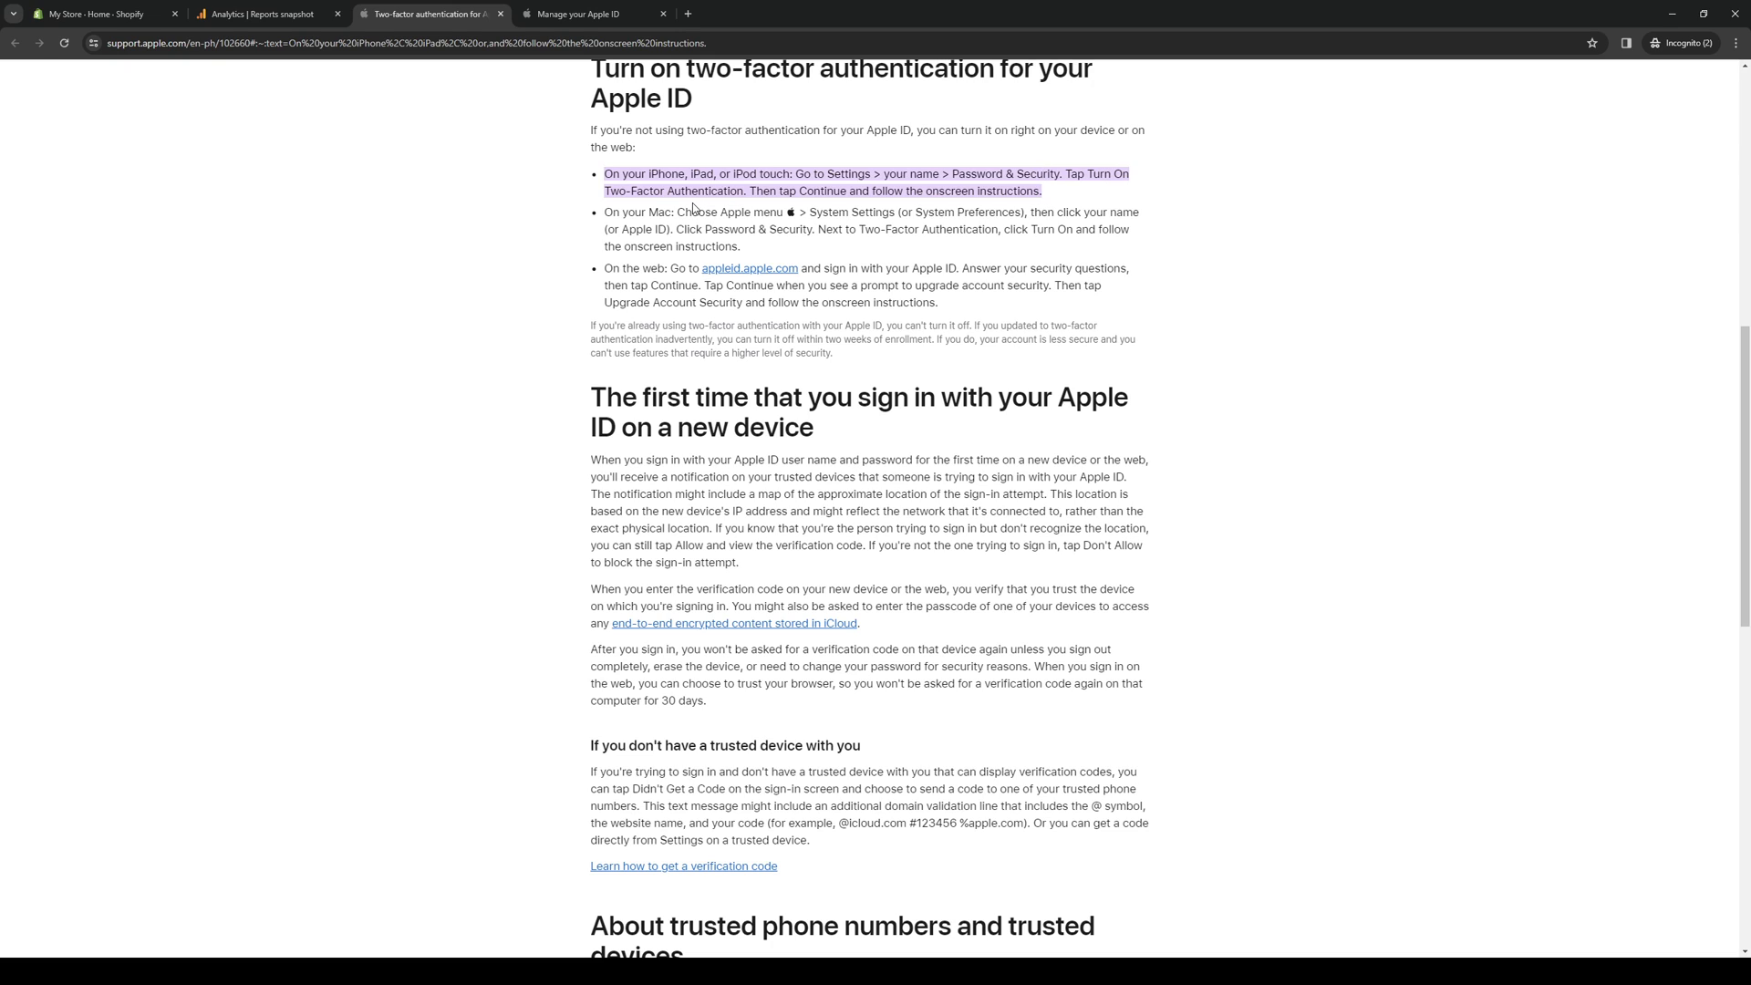
{"action": "mouse_move", "coordinate": [717, 248]}
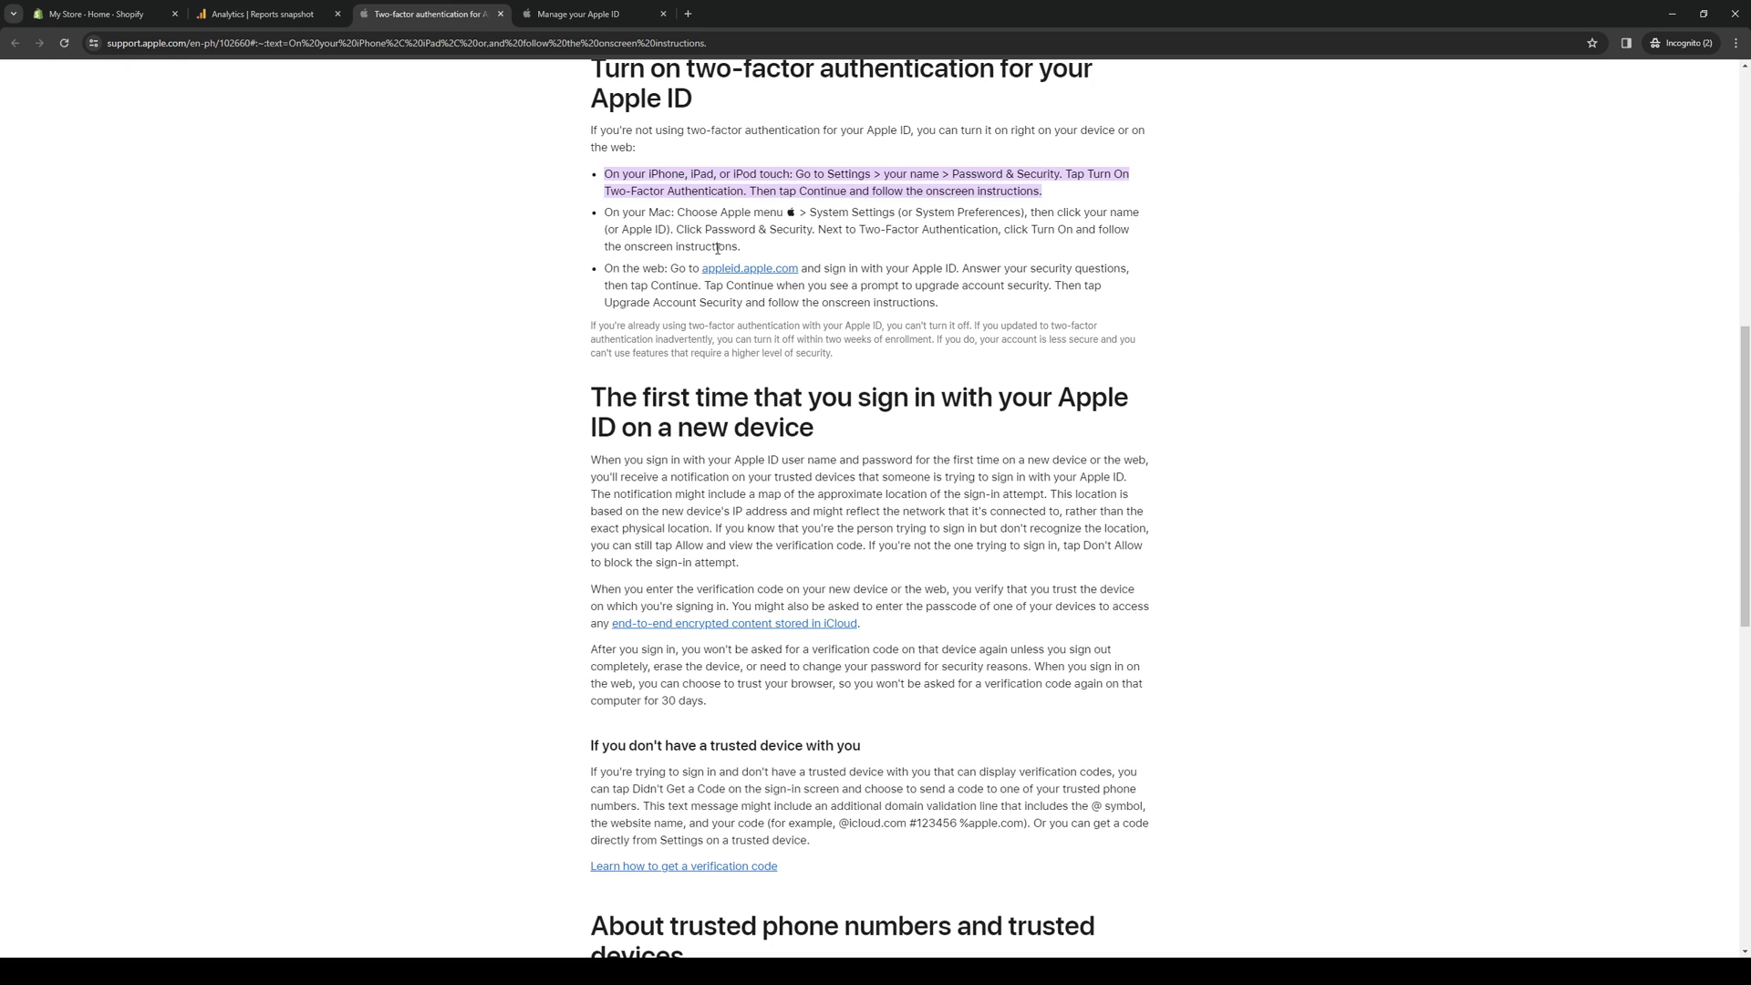
{"action": "mouse_move", "coordinate": [482, 370]}
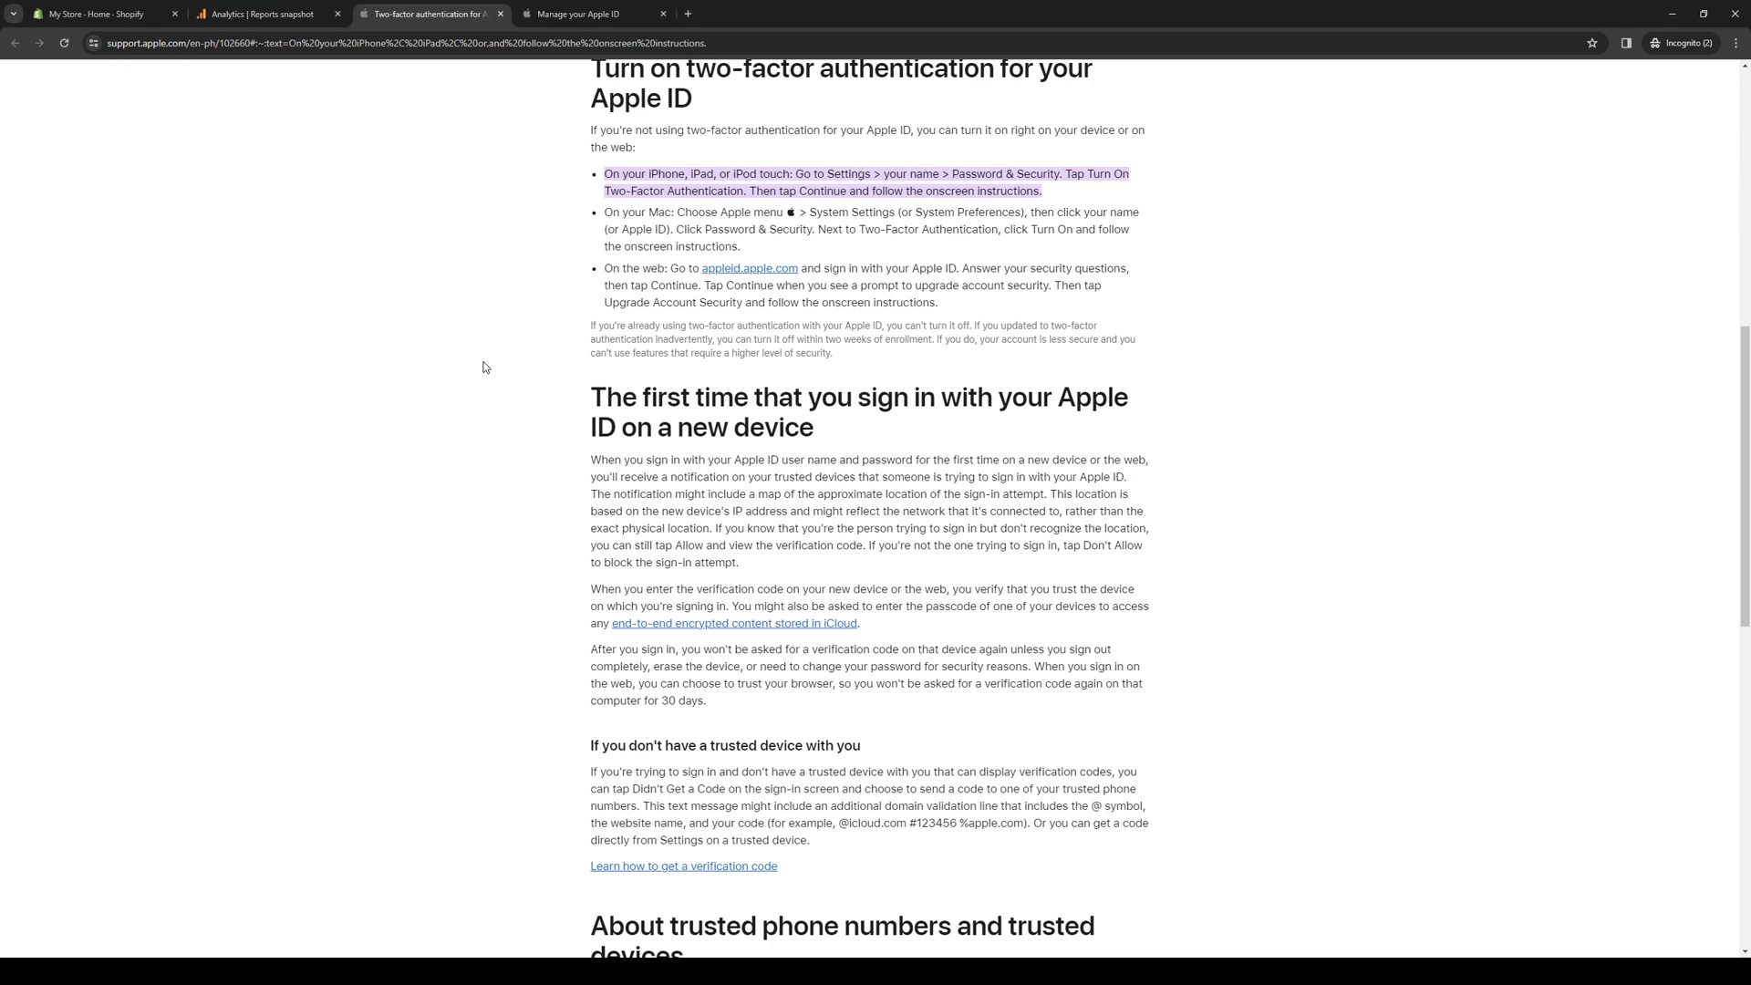
{"action": "mouse_move", "coordinate": [615, 352]}
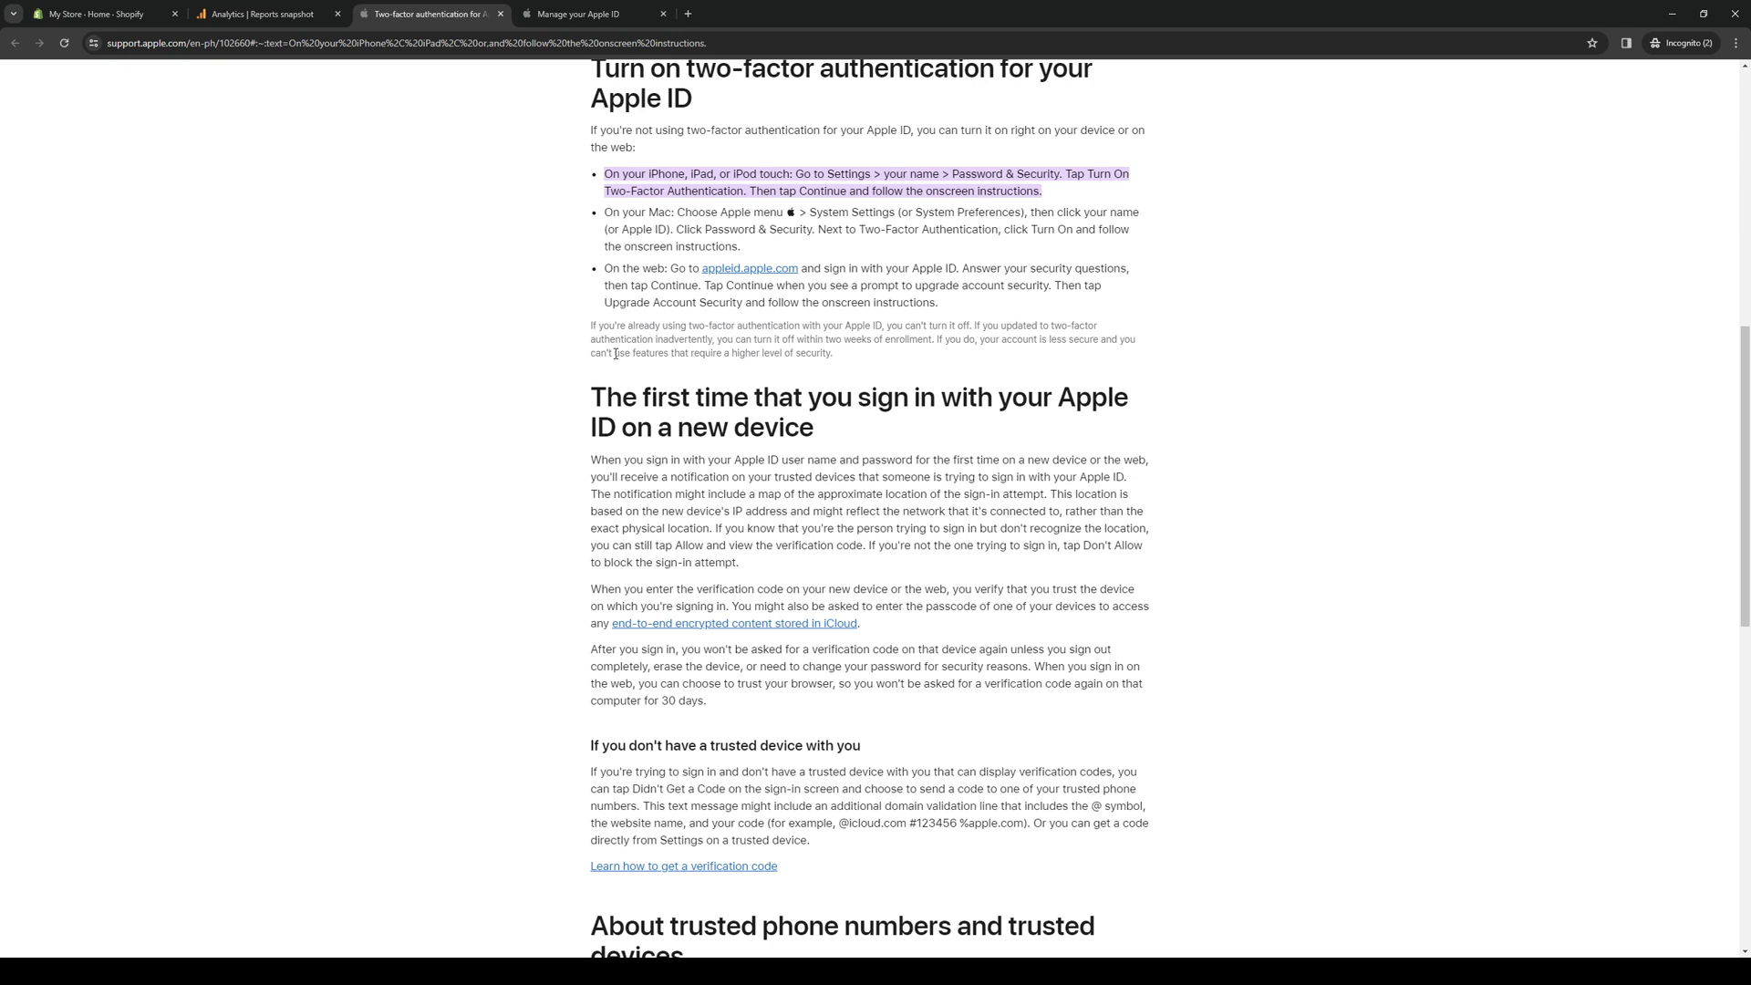
{"action": "mouse_move", "coordinate": [516, 97]}
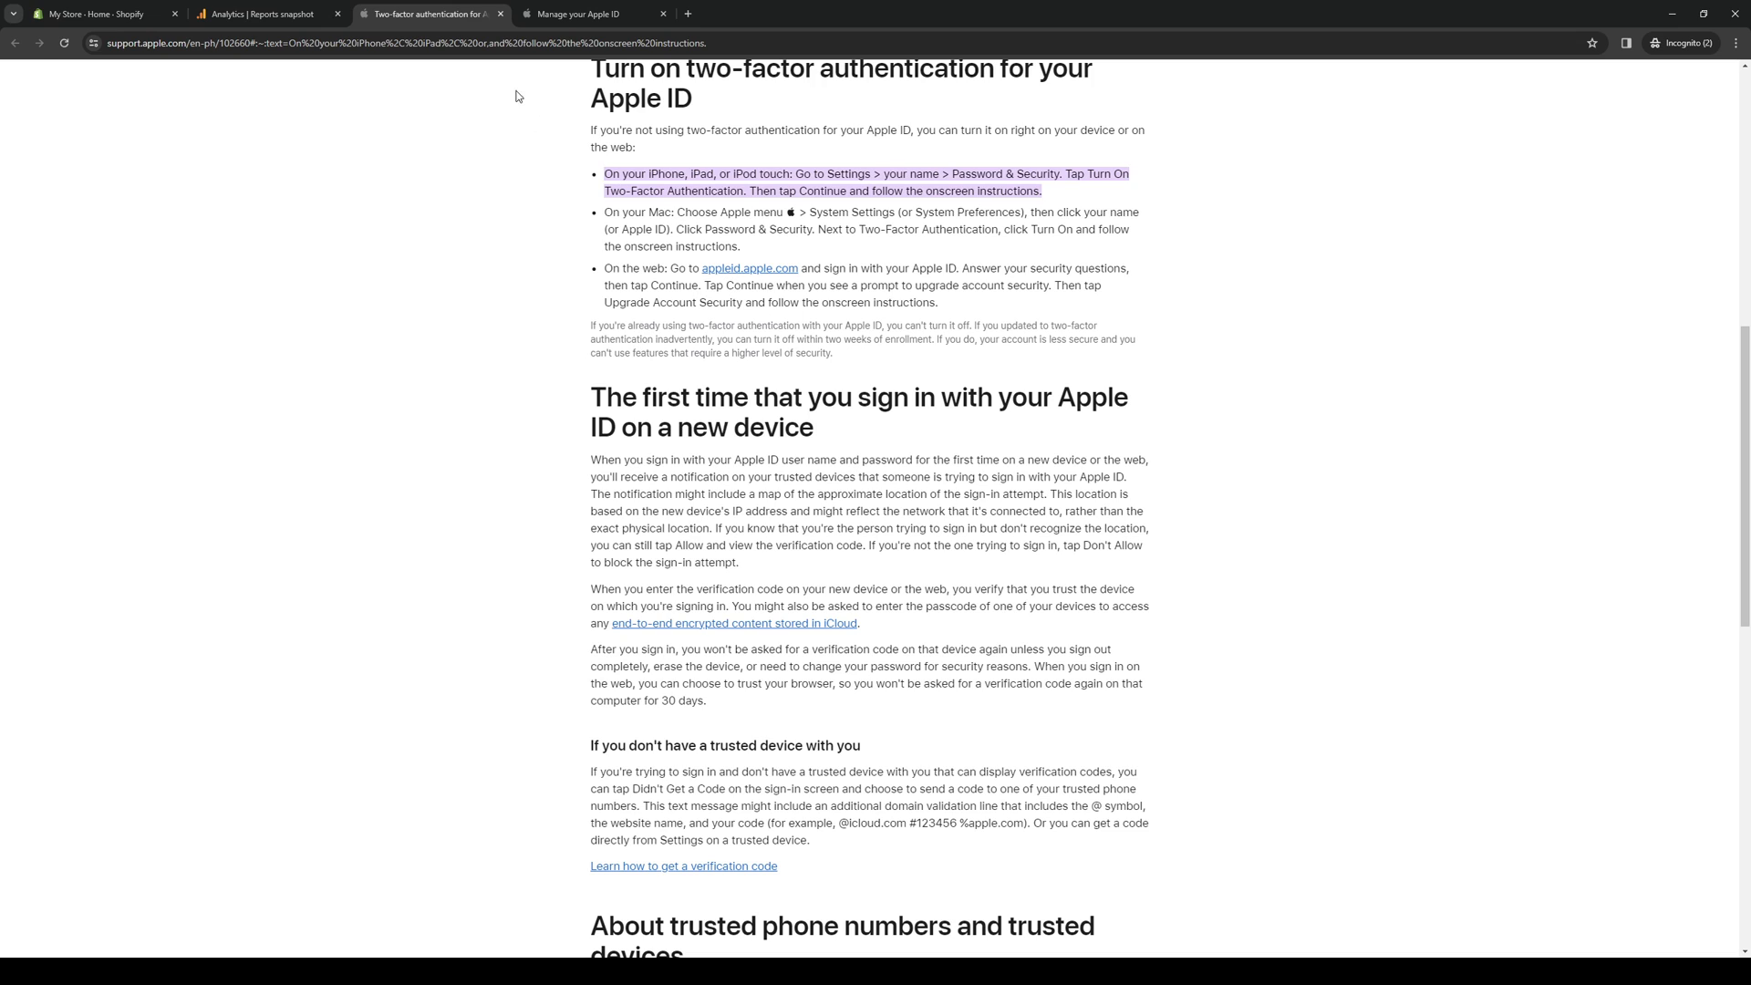
{"action": "left_click", "coordinate": [589, 13]}
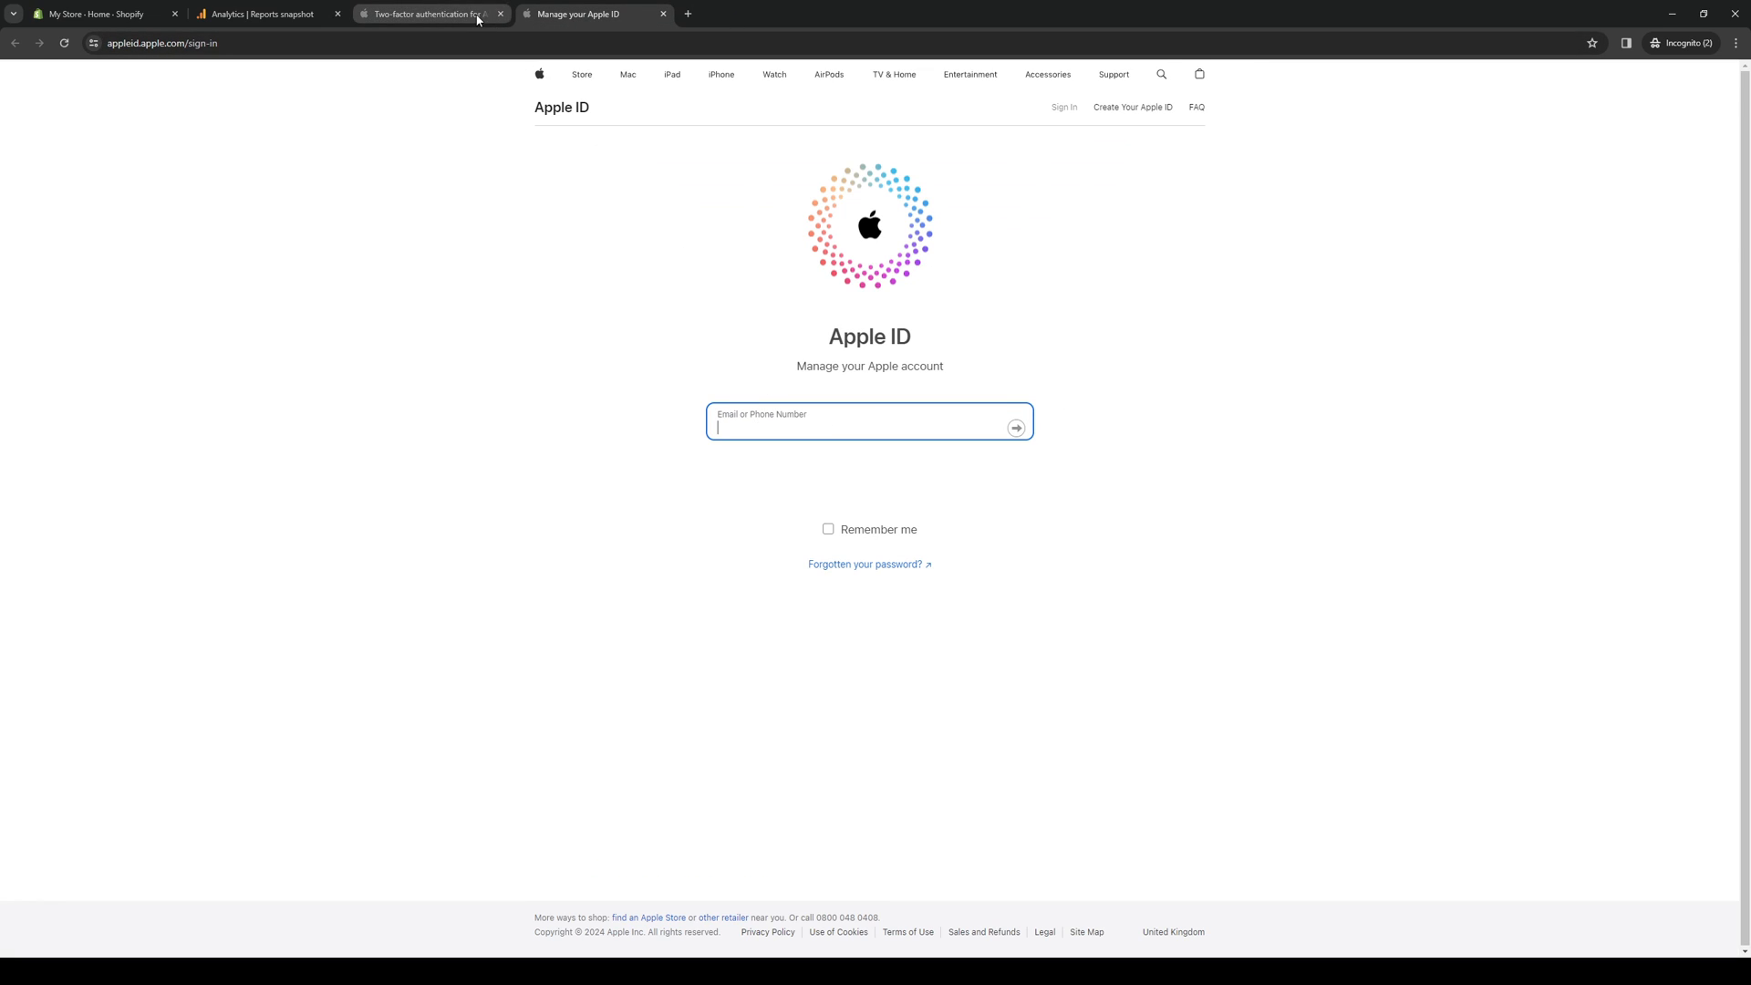
Return to the article's 'Turn on two-factor authentication' steps from its browser tab
{"action": "left_click", "coordinate": [431, 12]}
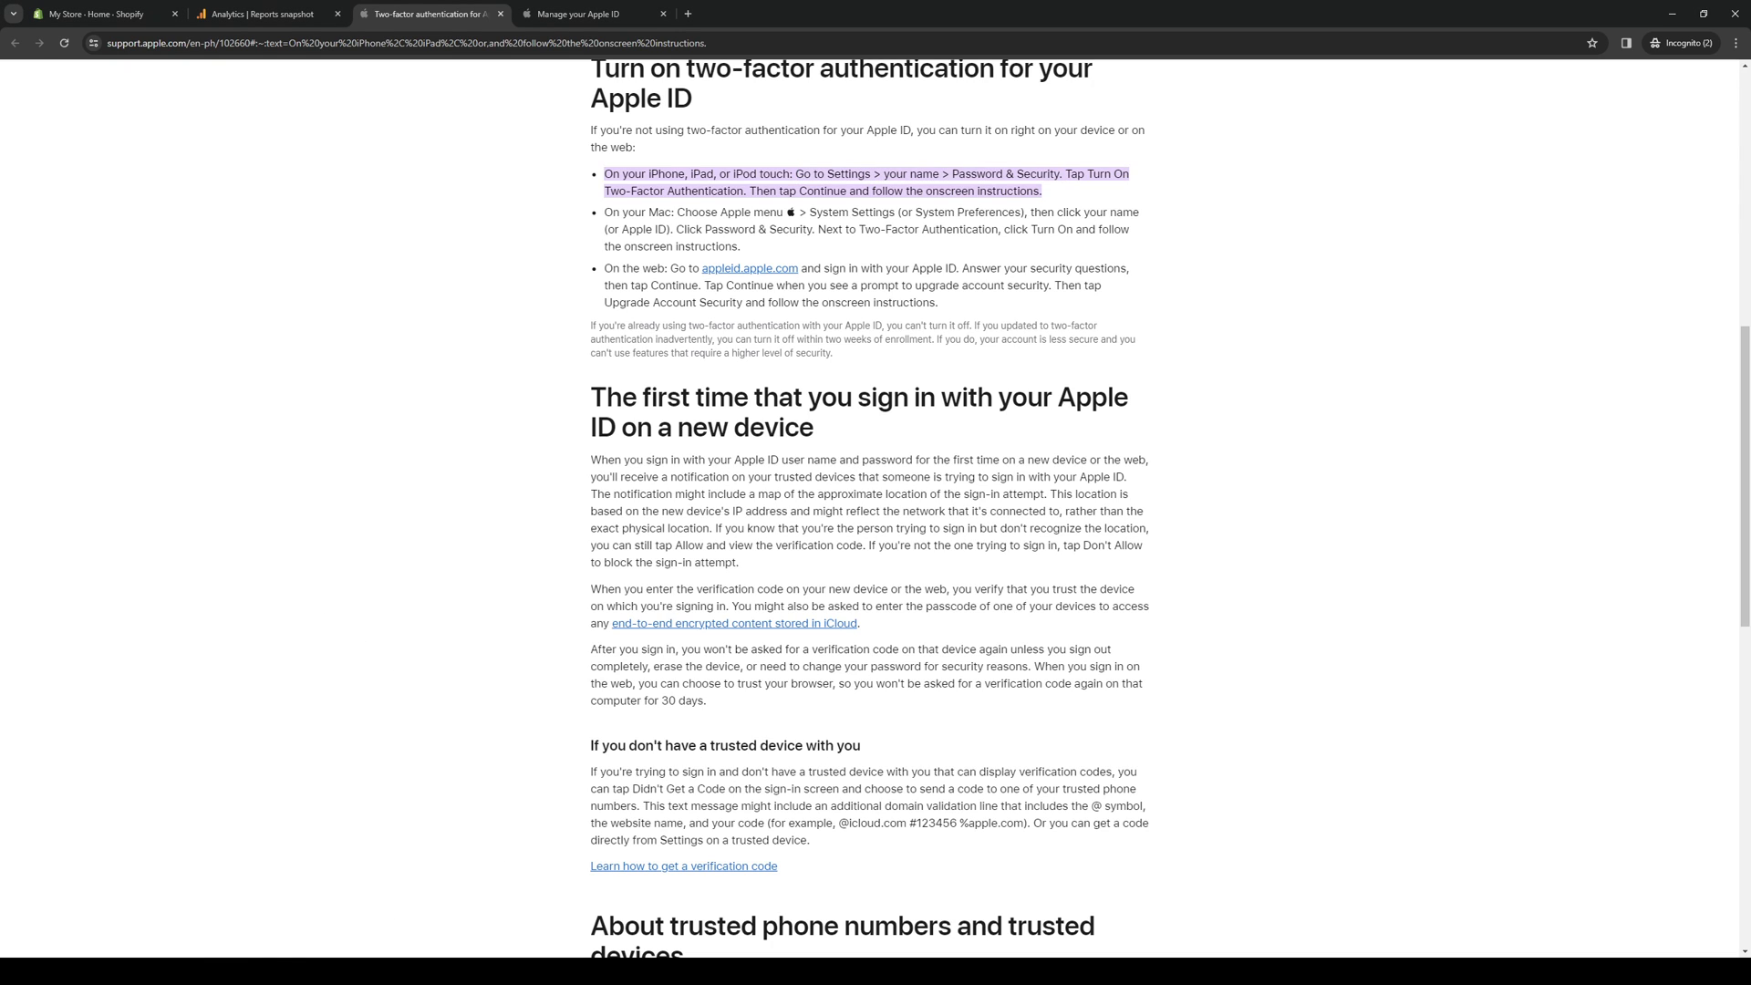
{"action": "mouse_move", "coordinate": [410, 936]}
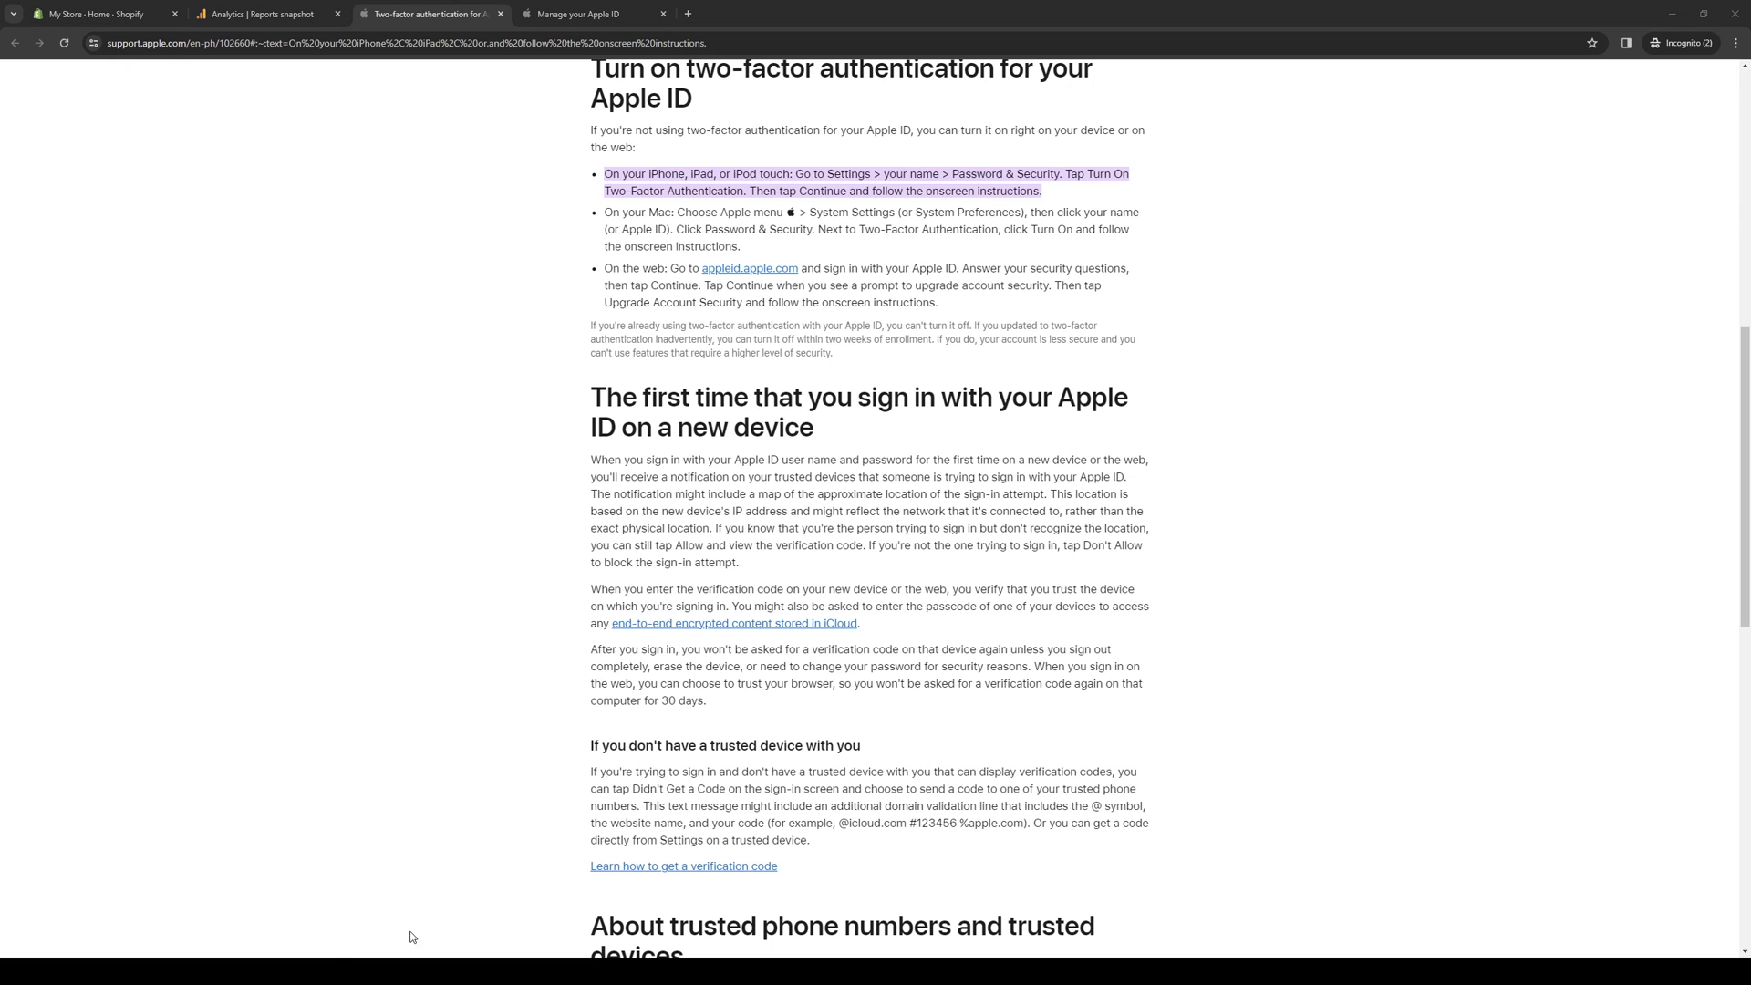
{"action": "mouse_move", "coordinate": [1057, 637]}
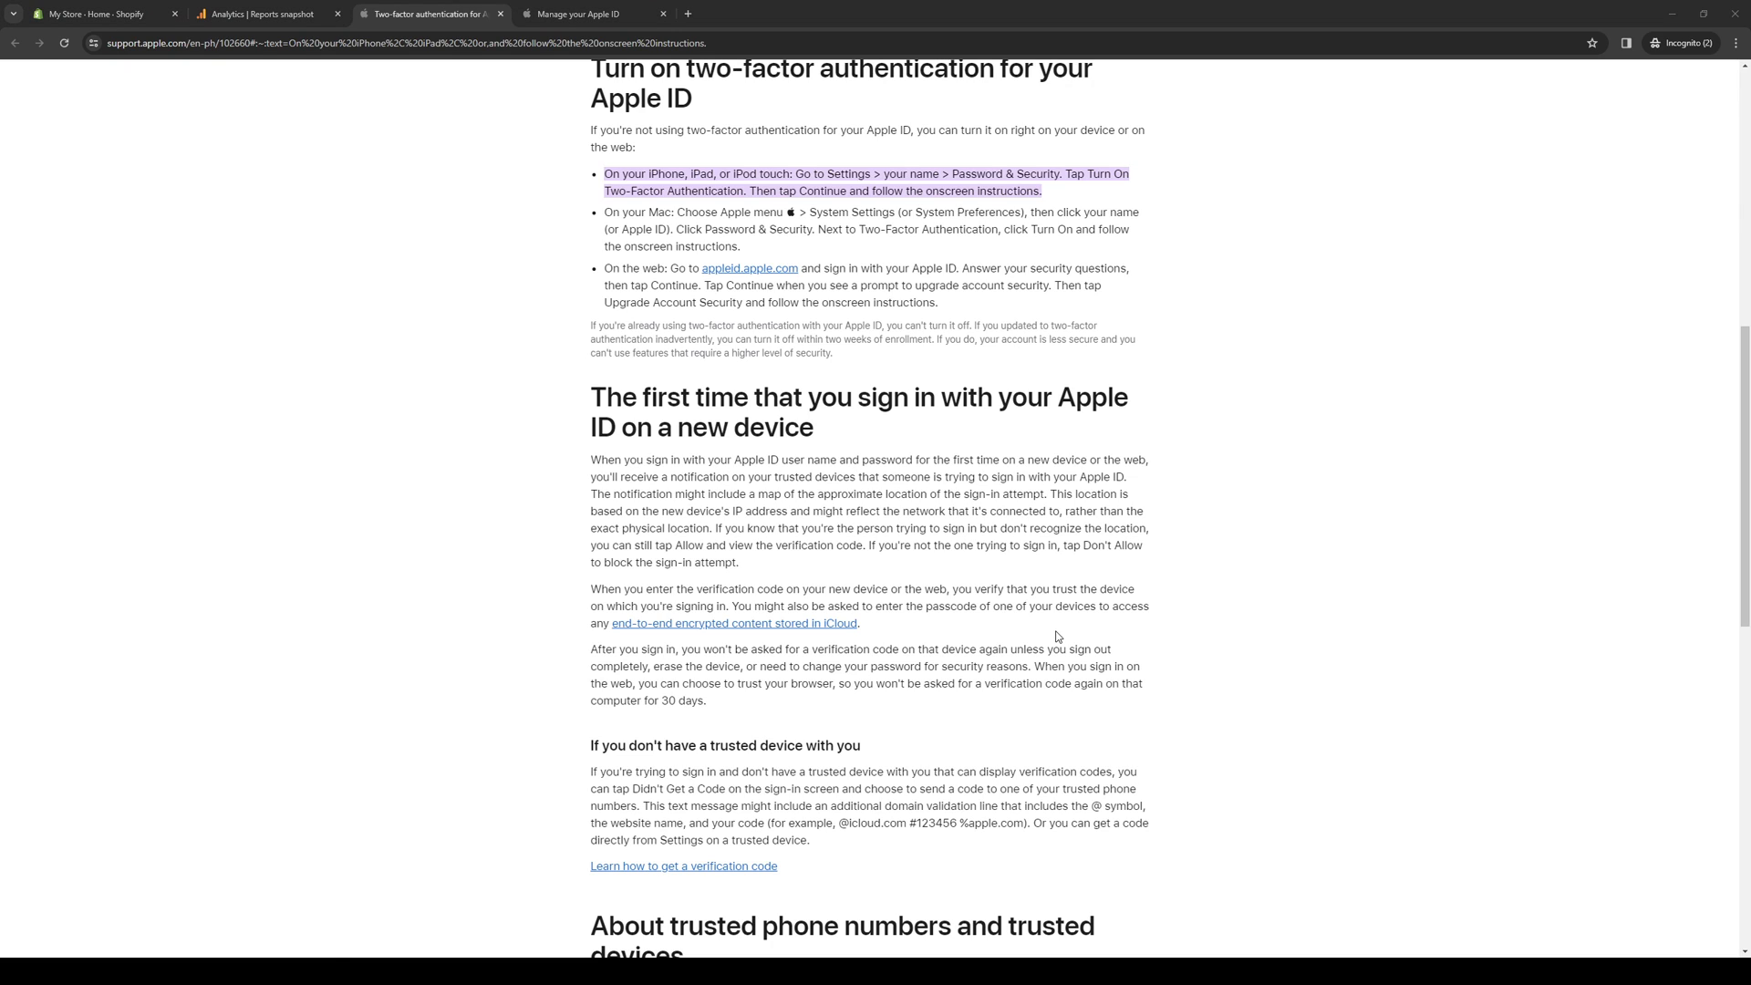
{"action": "mouse_move", "coordinate": [1074, 646]}
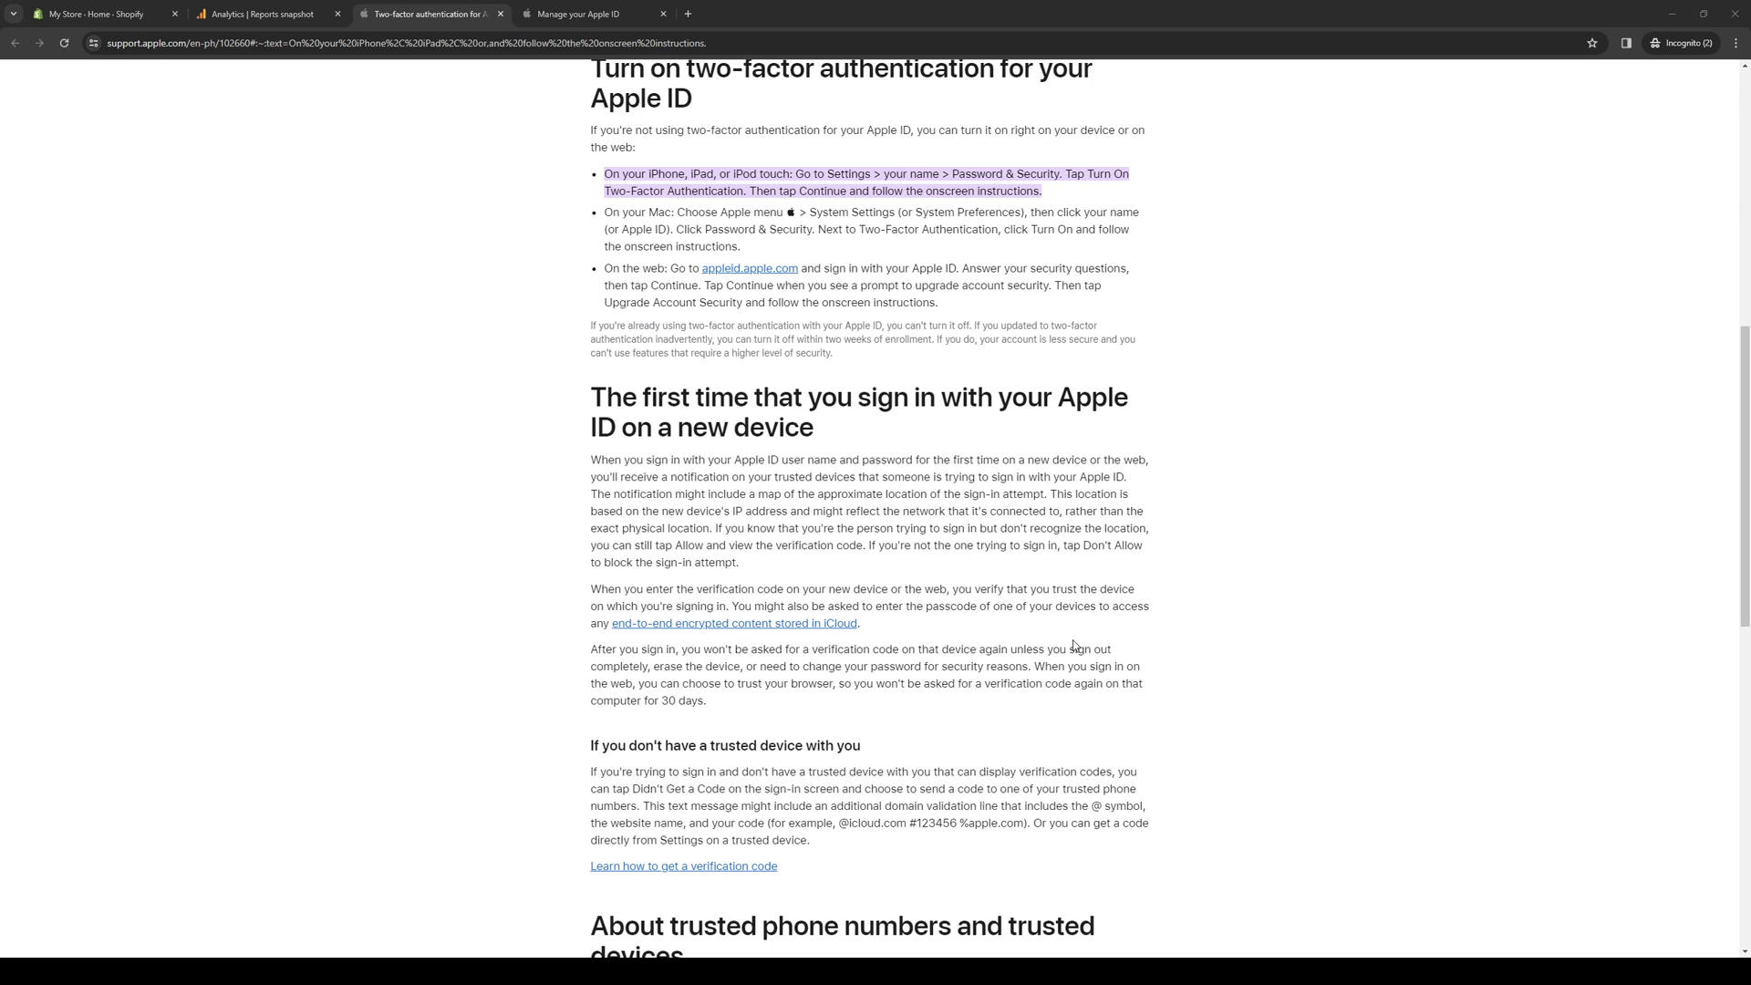
{"action": "mouse_move", "coordinate": [1119, 606]}
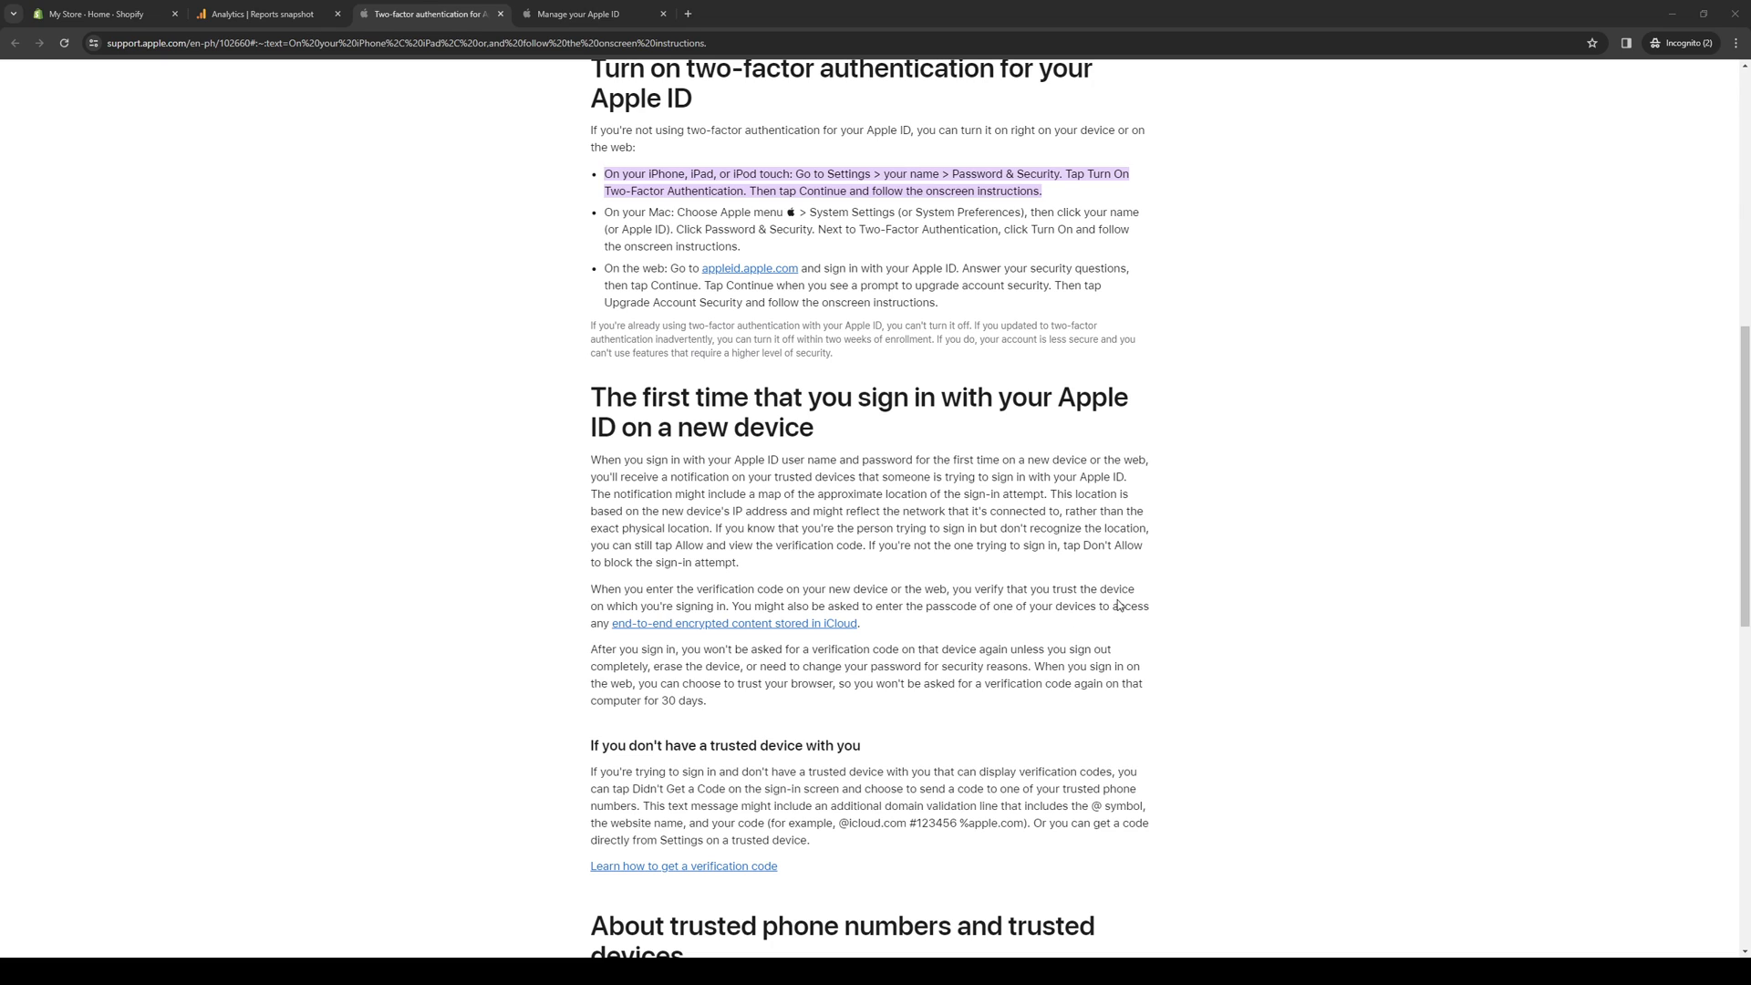